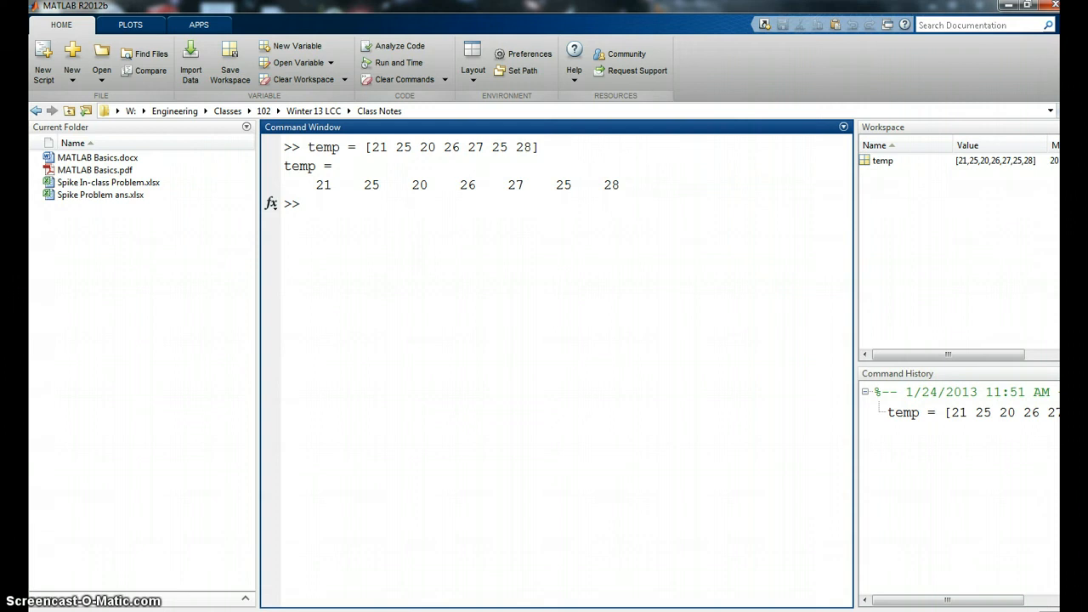
# Run thursday_temp = temp(4) to store the fourth temperature, returning 26
pyautogui.write('thur')
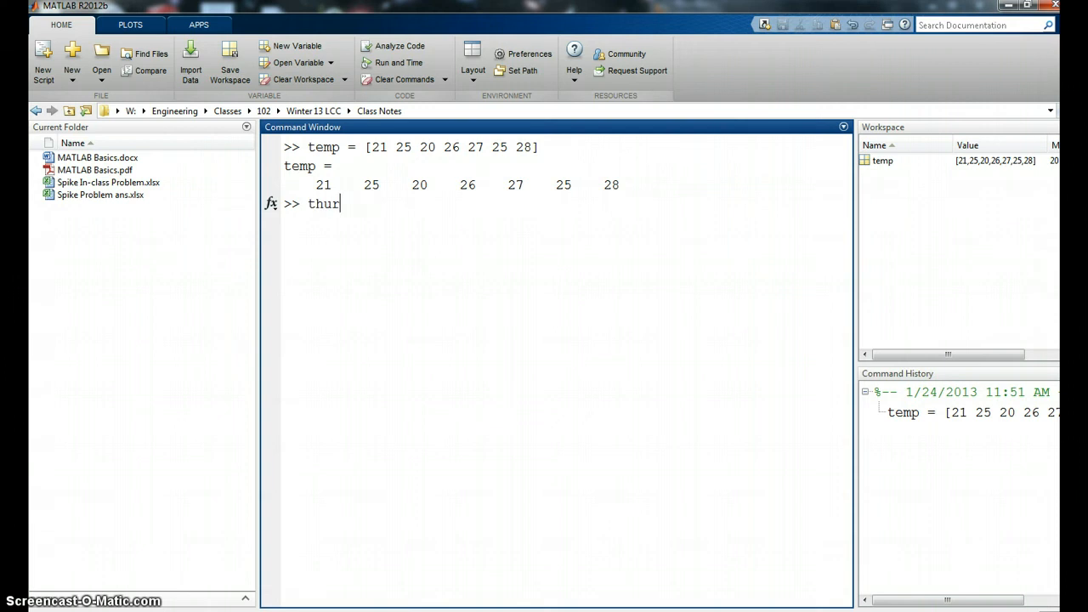
pyautogui.write('sday')
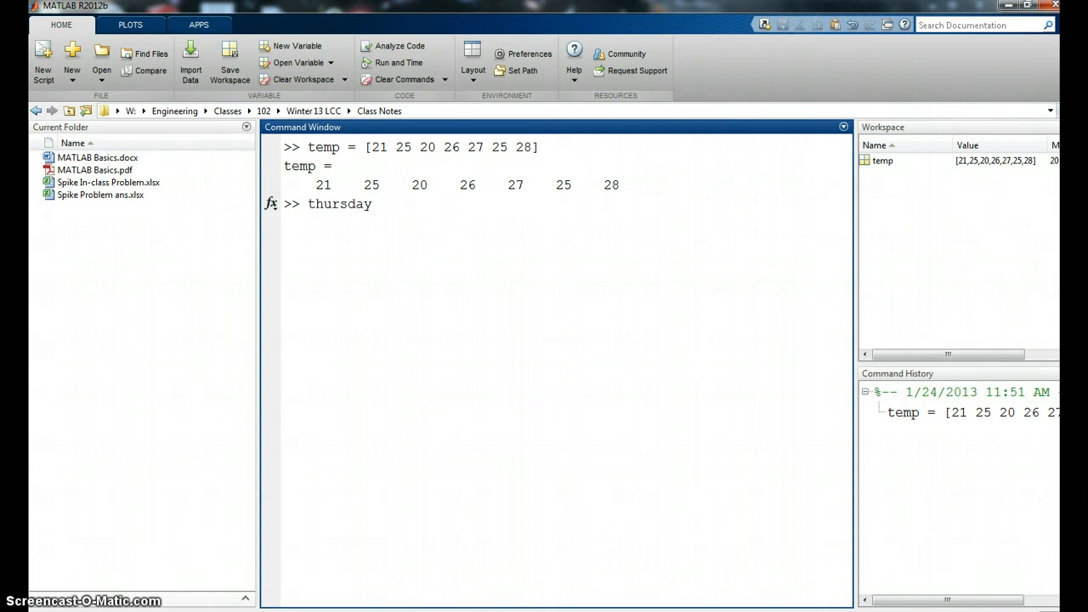
pyautogui.write('_te')
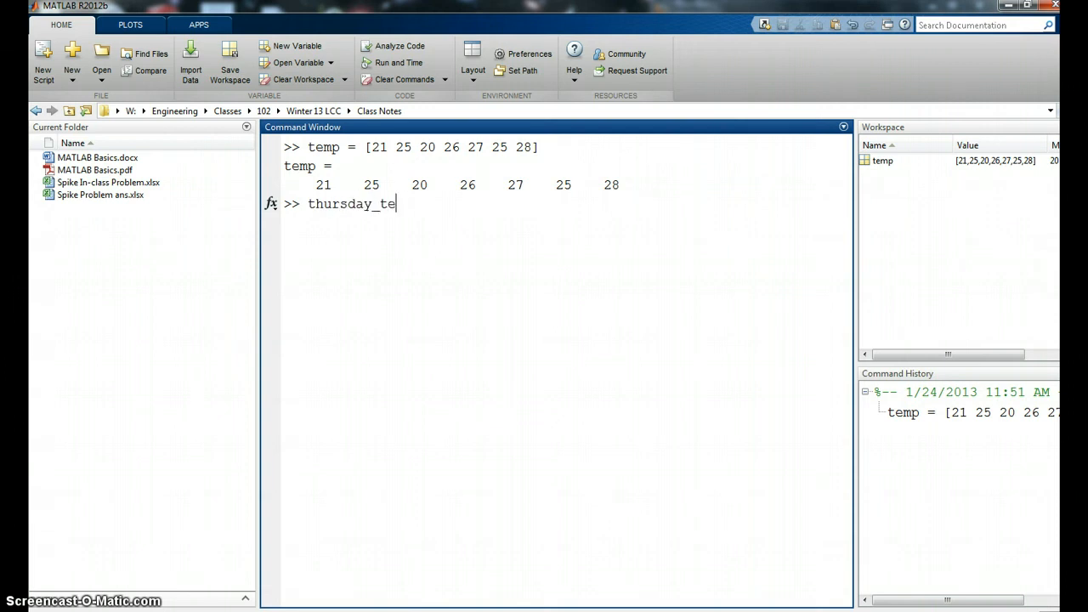
pyautogui.write('mp =')
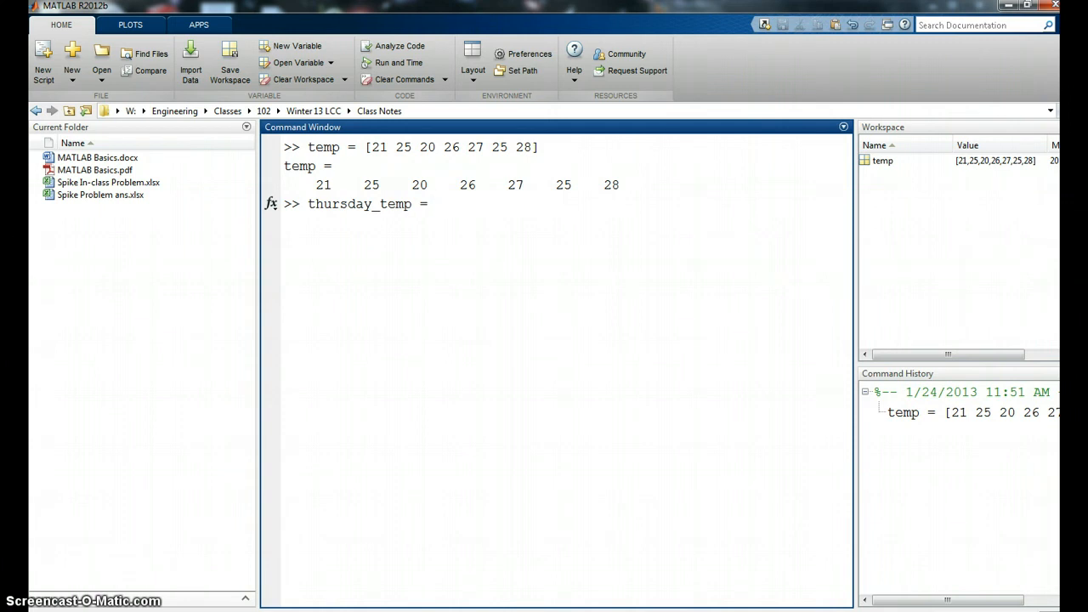
pyautogui.click(435, 204)
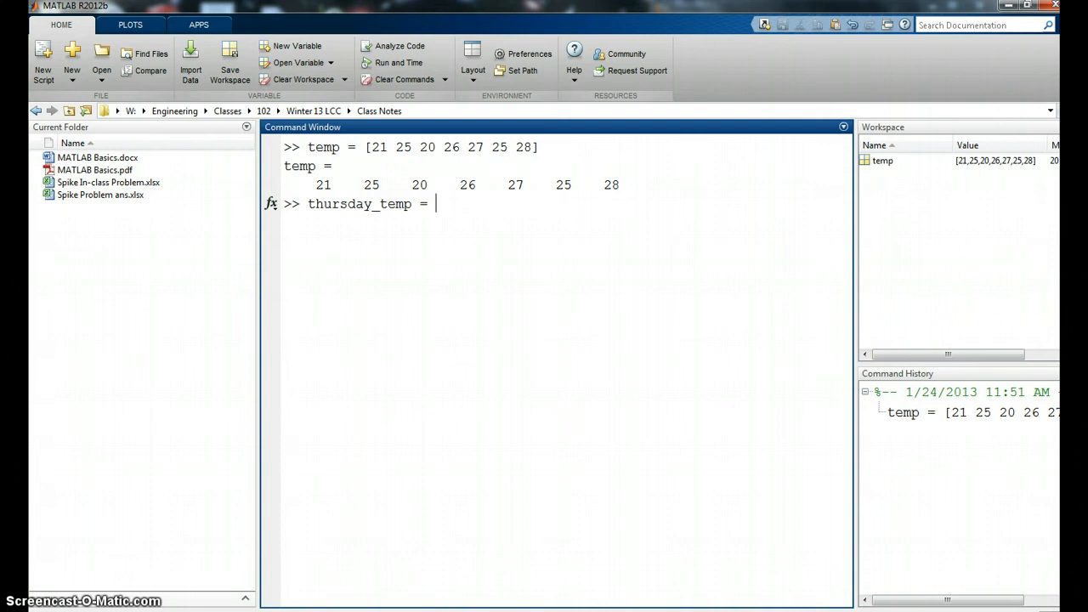
pyautogui.write('t')
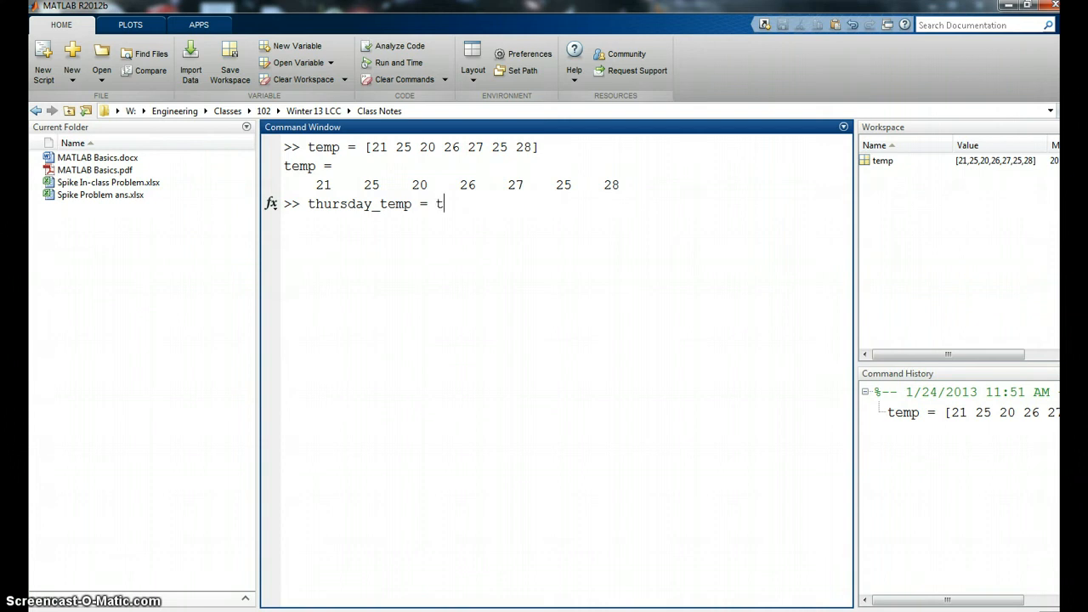
pyautogui.write('emp')
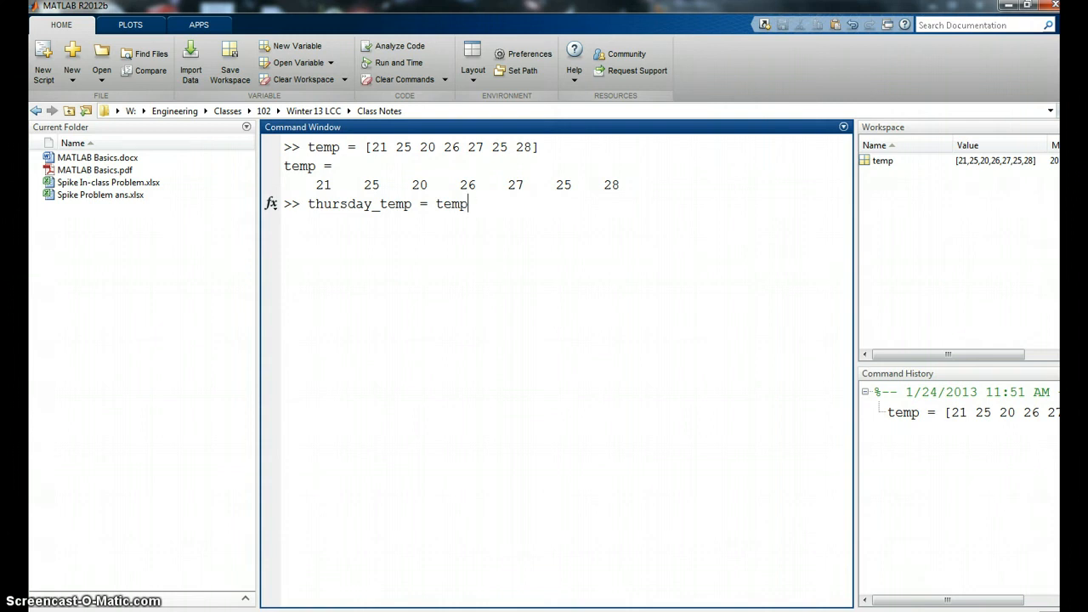
pyautogui.write('(')
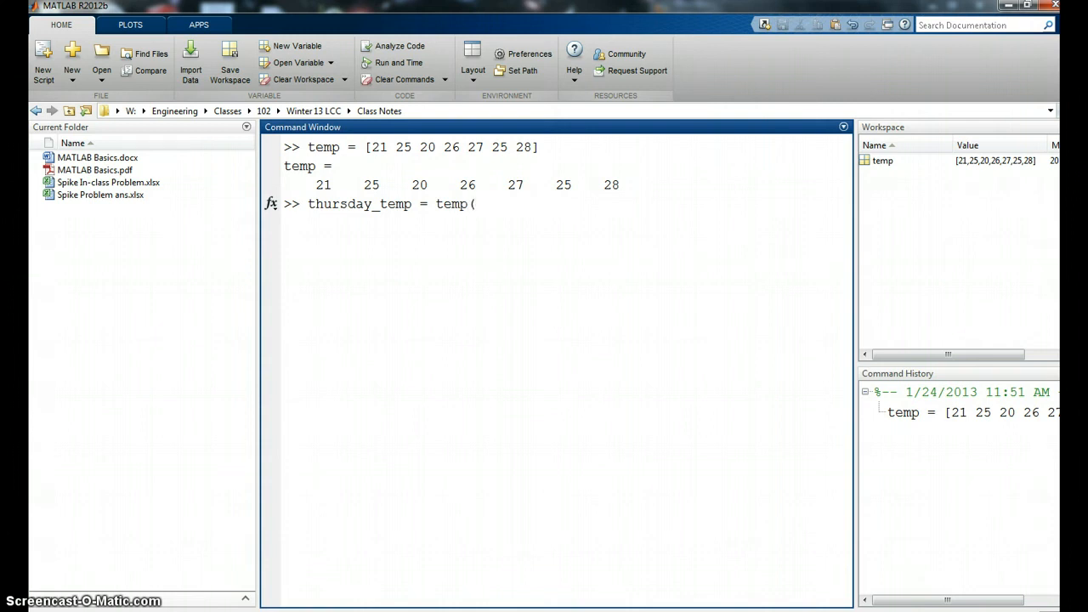
pyautogui.write('4')
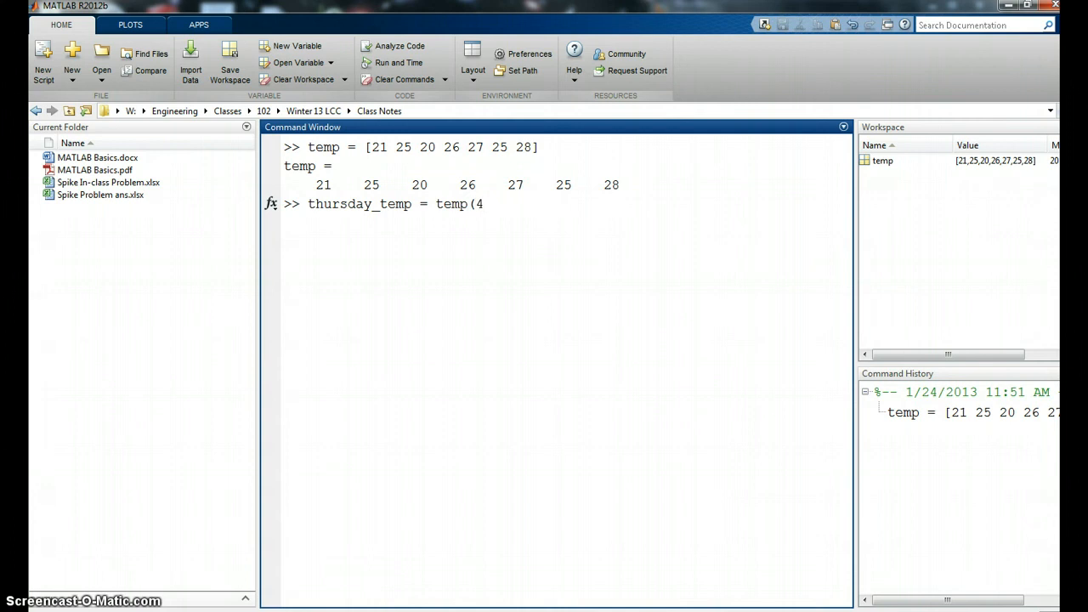
pyautogui.write(')')
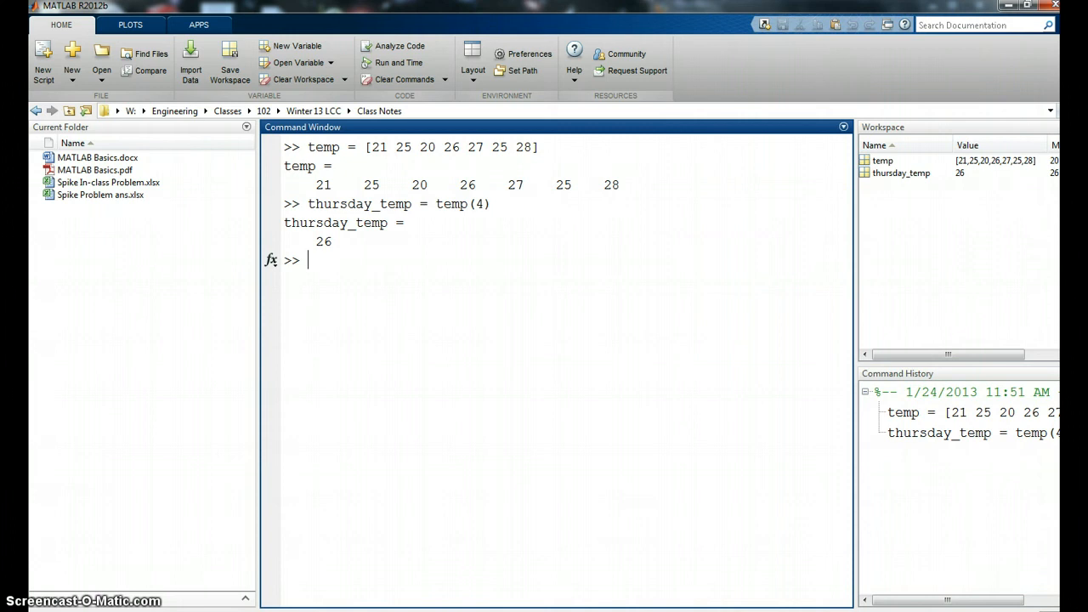
# Run weekend_temp = temp([6 7]) to extract the sixth and seventh readings, 25 and 28
pyautogui.write('we')
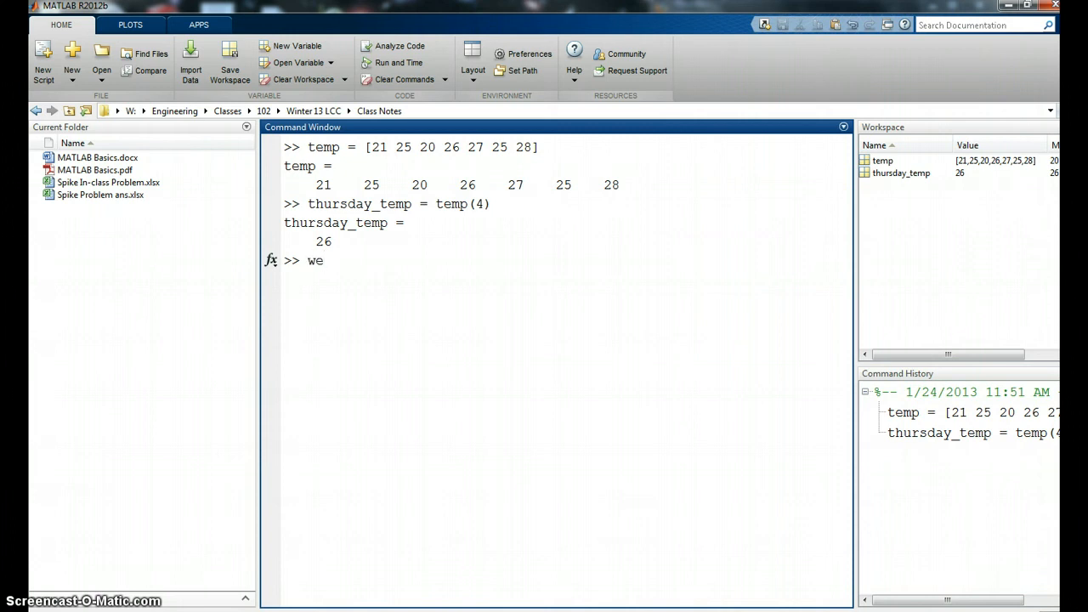
pyautogui.write('ekend_')
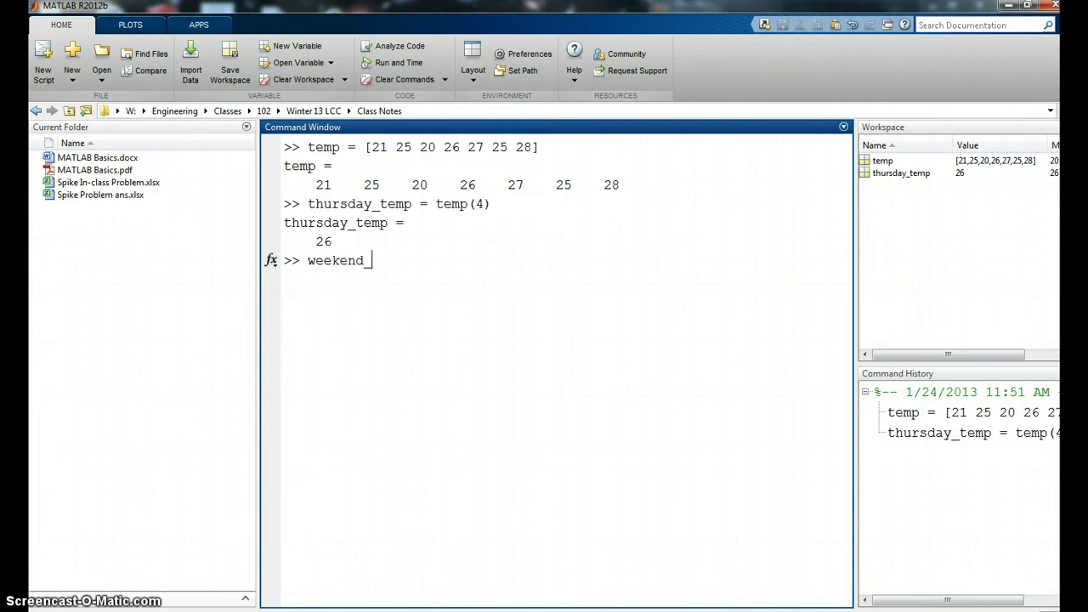
pyautogui.write('temp =')
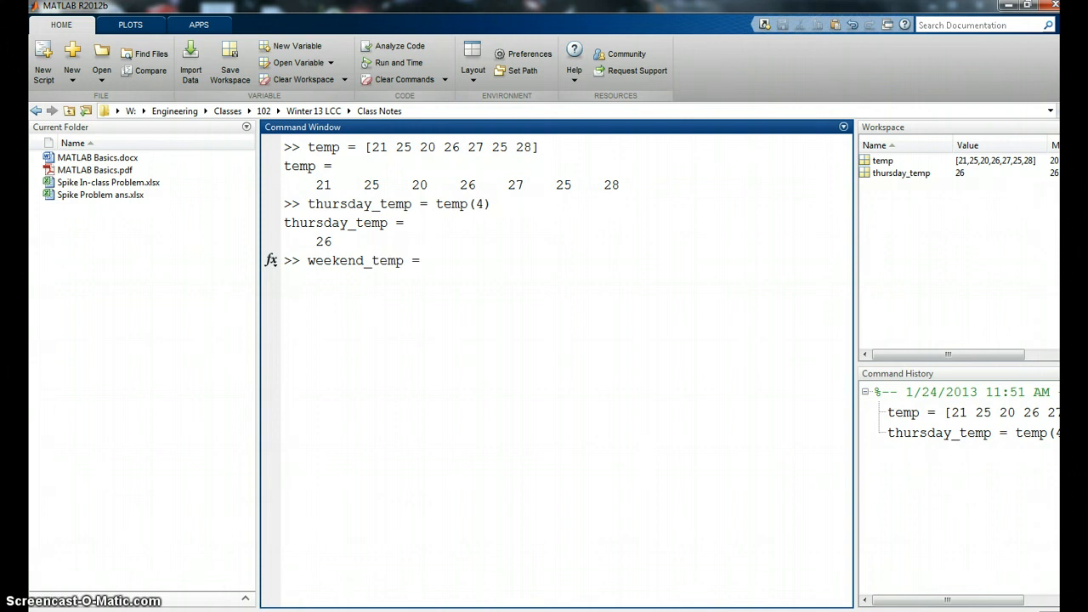
pyautogui.write('temp(')
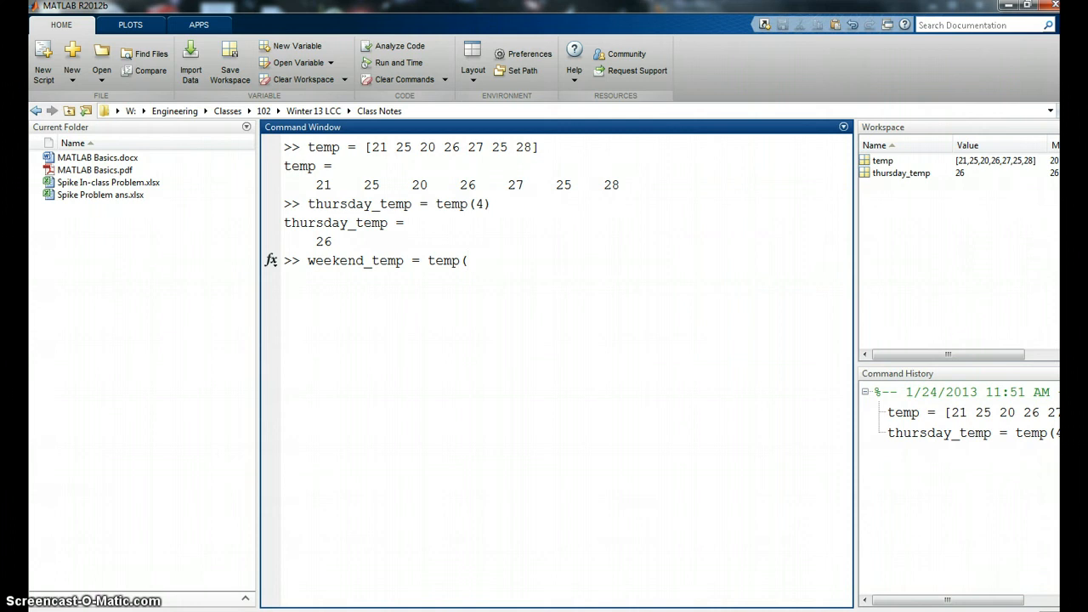
pyautogui.write('[')
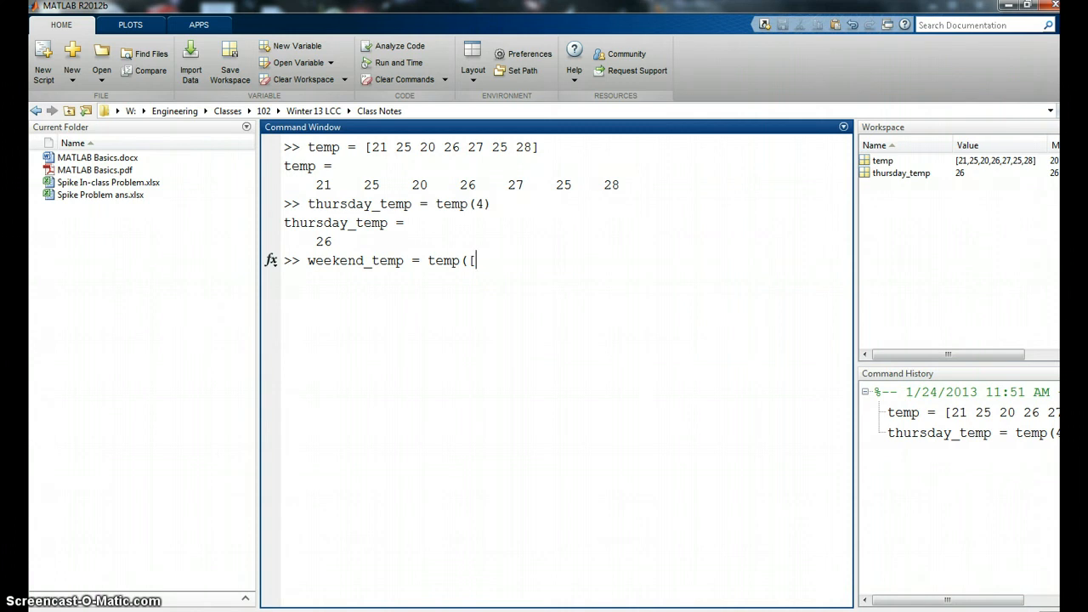
pyautogui.write('6 7')
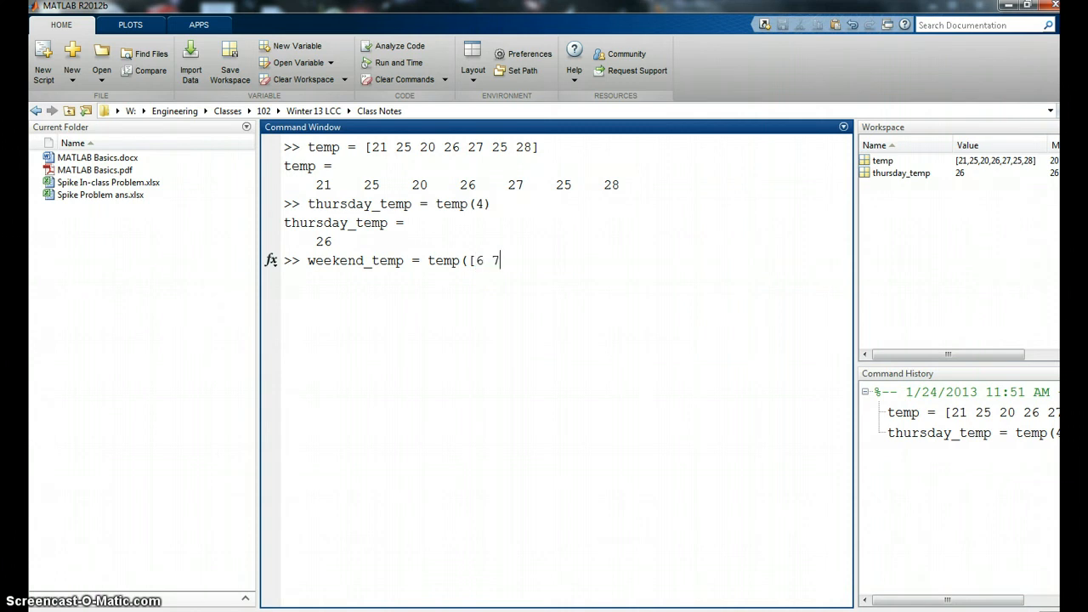
pyautogui.write(']')
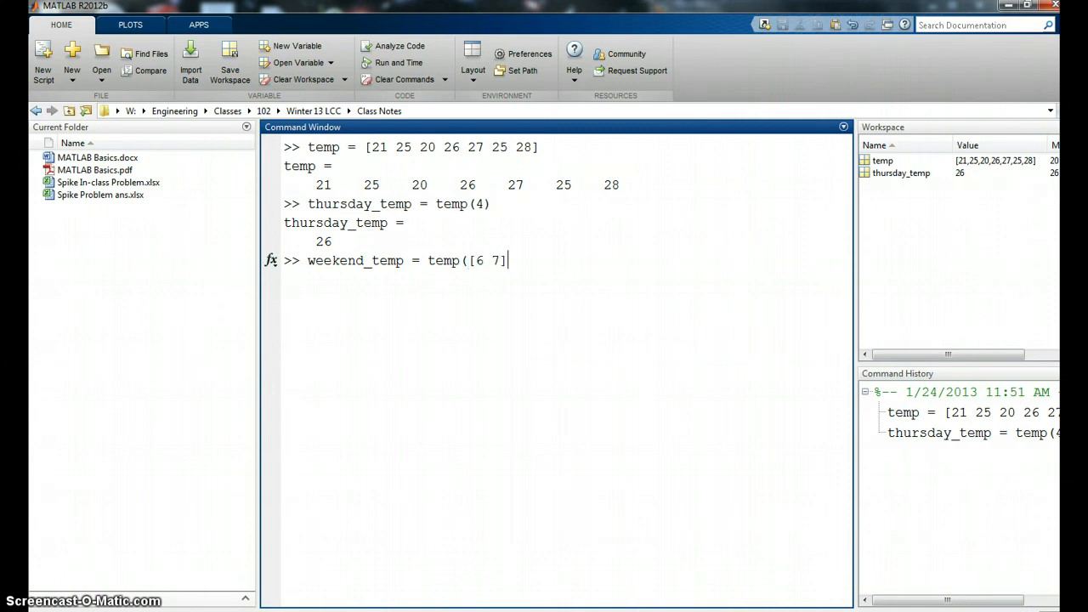
pyautogui.write(')')
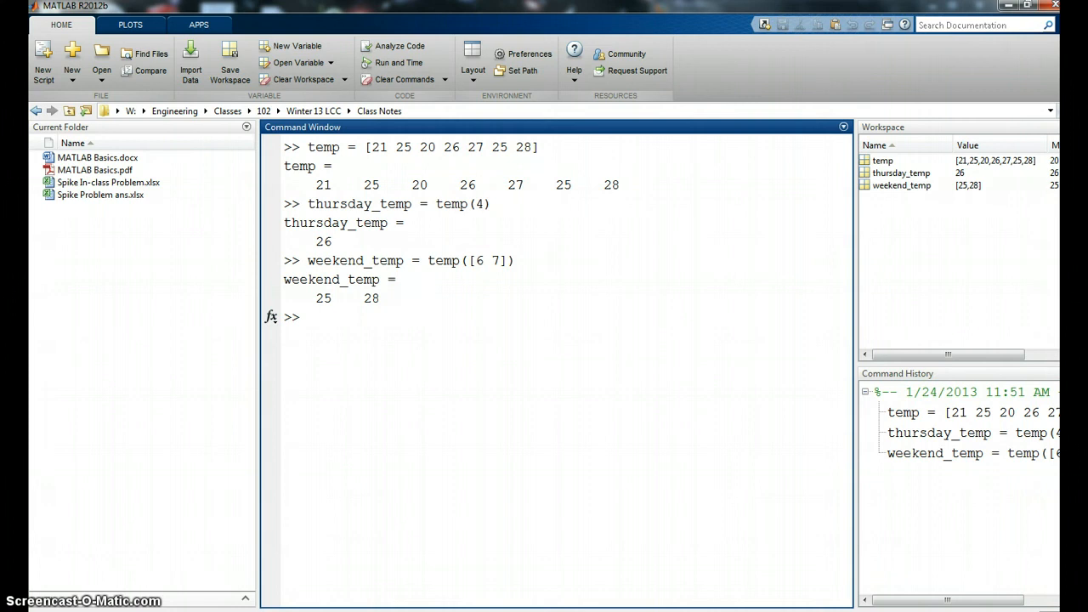
pyautogui.click(309, 316)
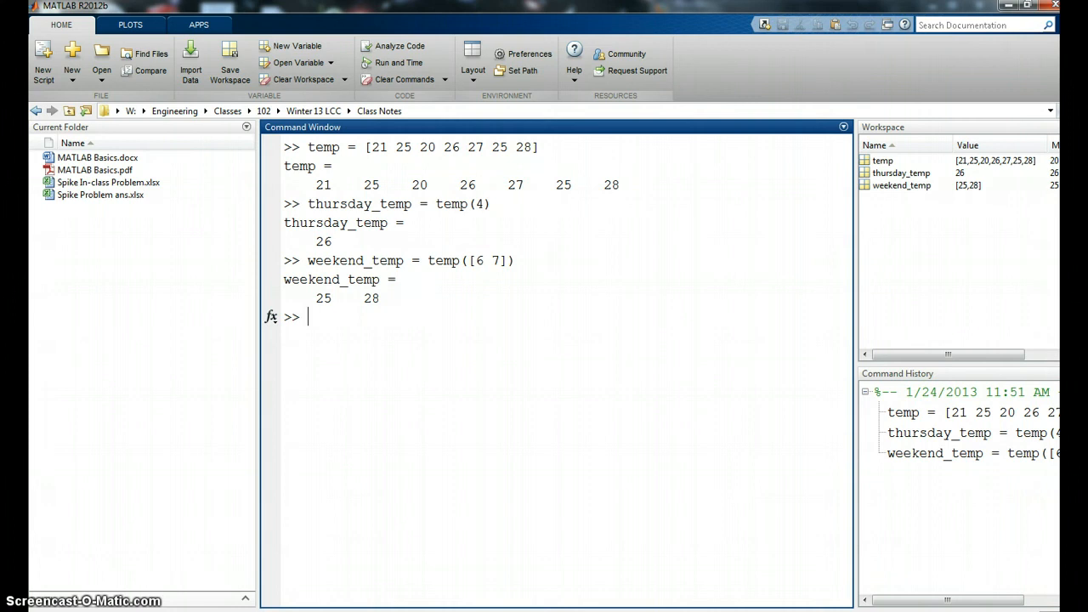
# Define index = [6 7]; with output suppressed by a semicolon
pyautogui.write('inde')
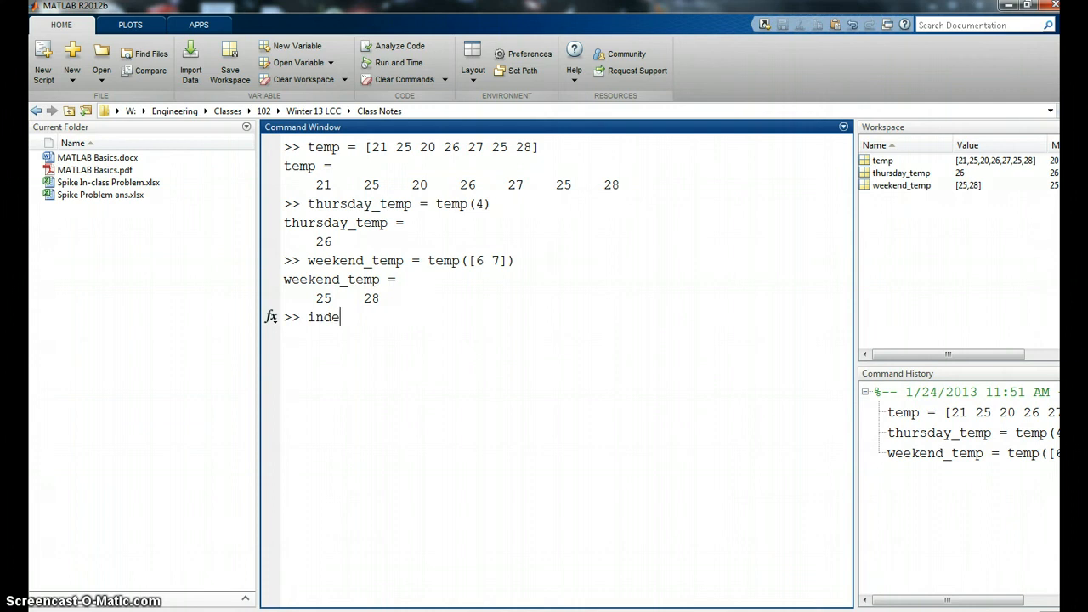
pyautogui.write('x =')
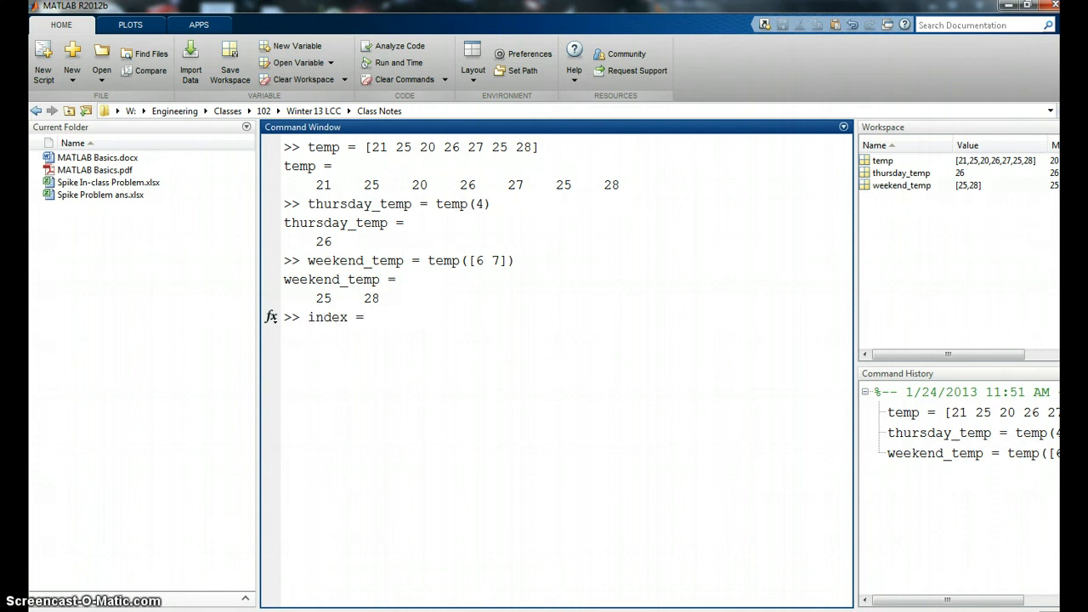
pyautogui.write('[6')
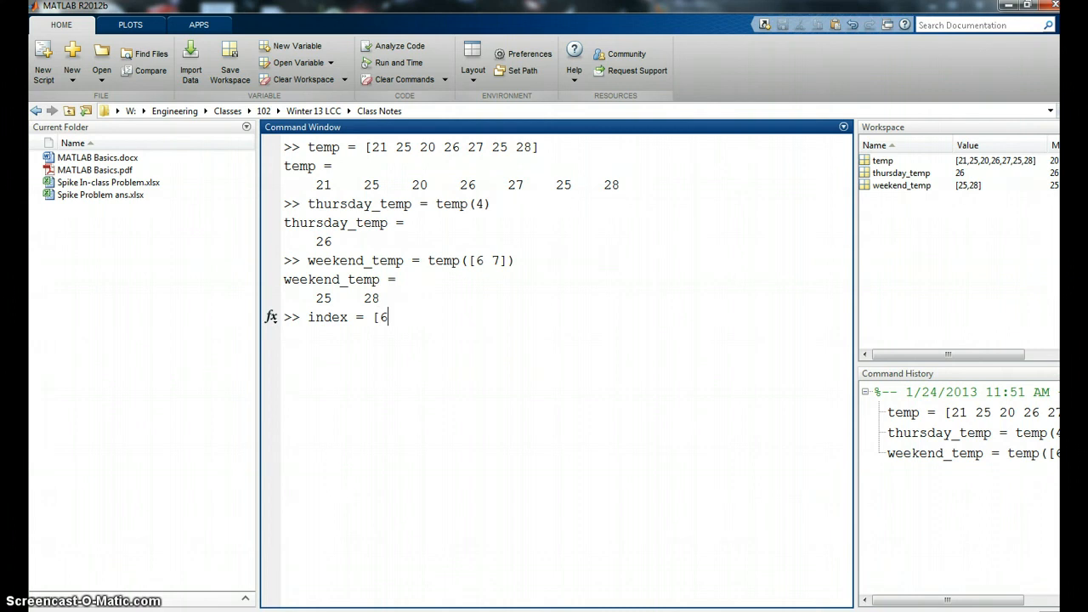
pyautogui.write('7]')
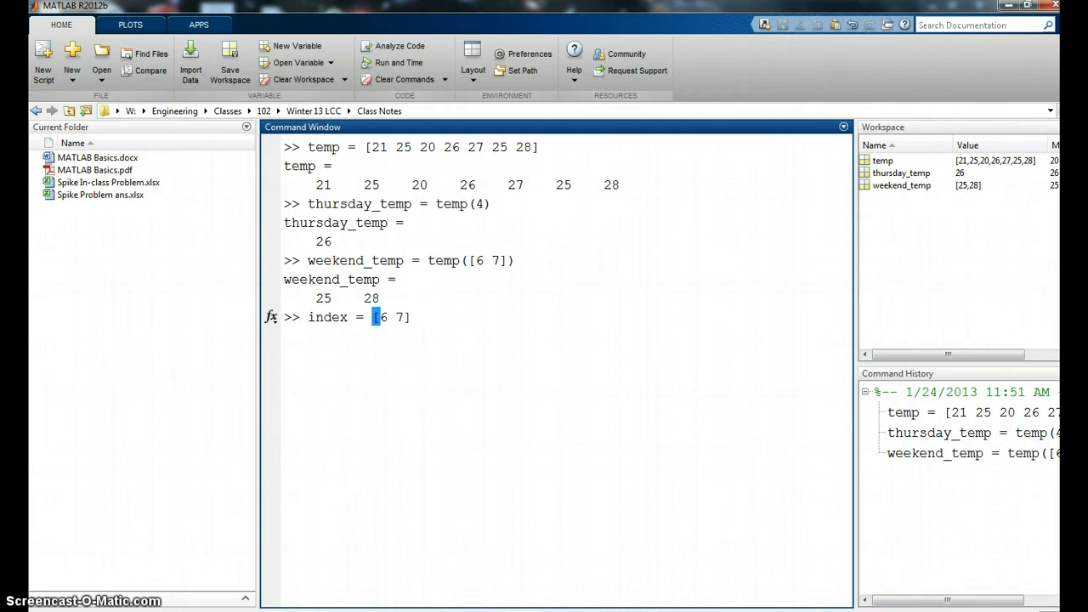
pyautogui.write(';')
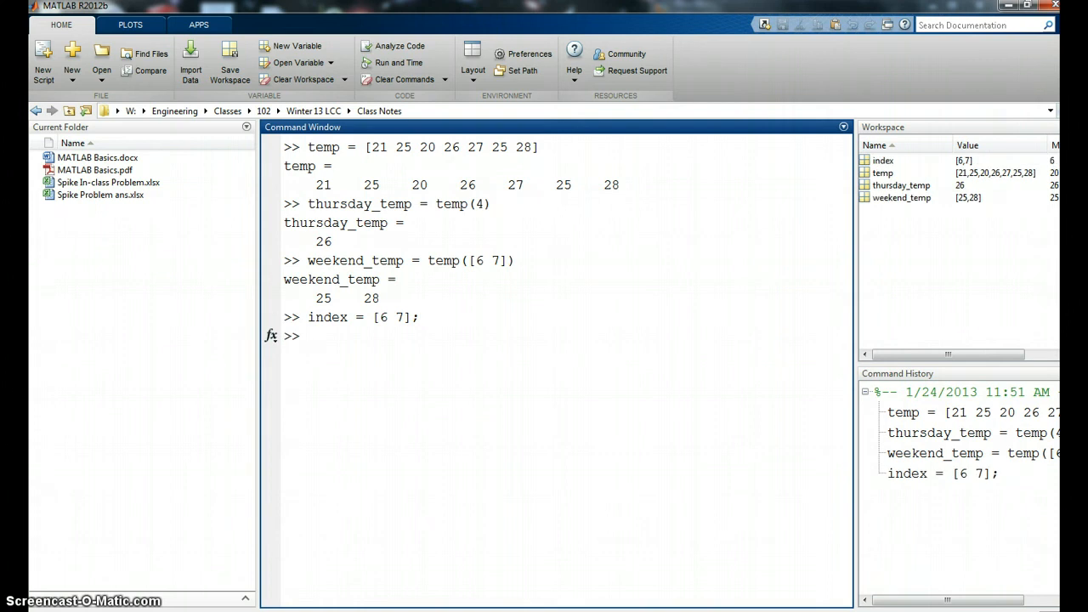
# Run weekend_temp2 = temp(index) to get the readings at those positions, 25 and 28
pyautogui.write('we')
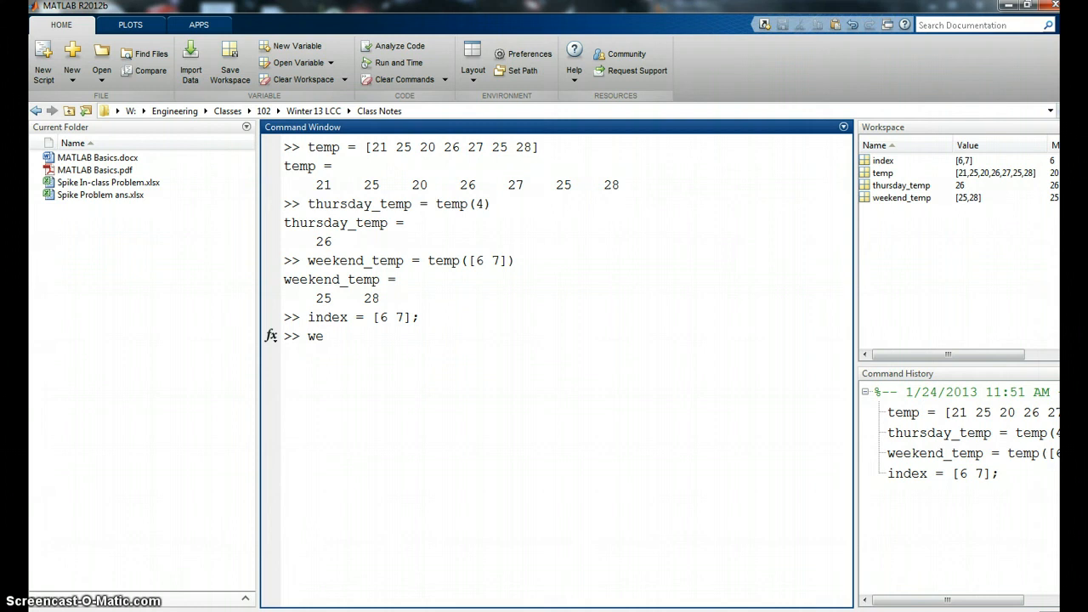
pyautogui.write('ke')
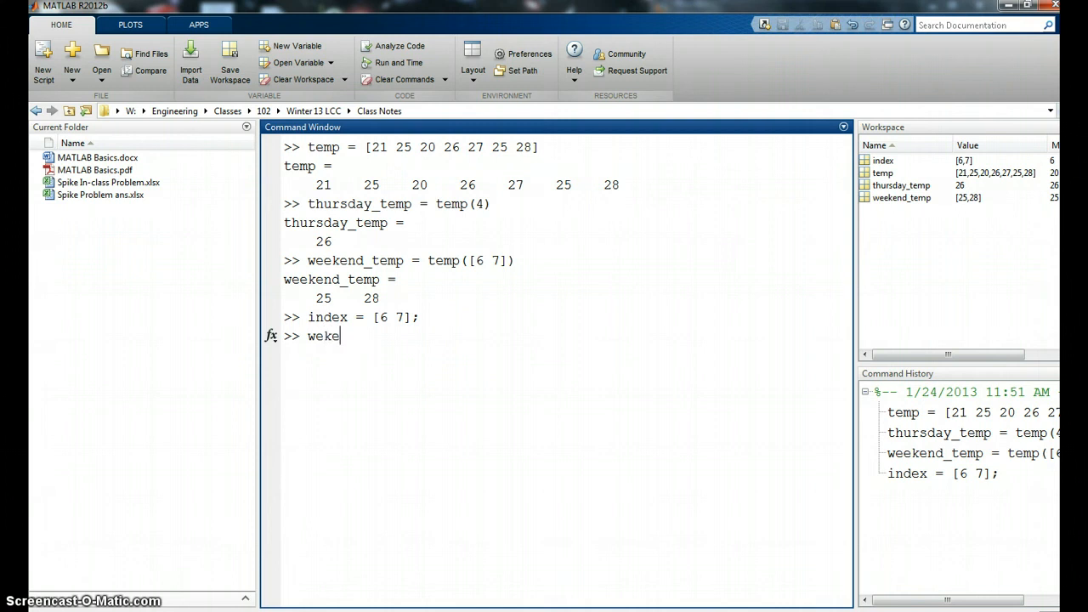
pyautogui.write('nd_te')
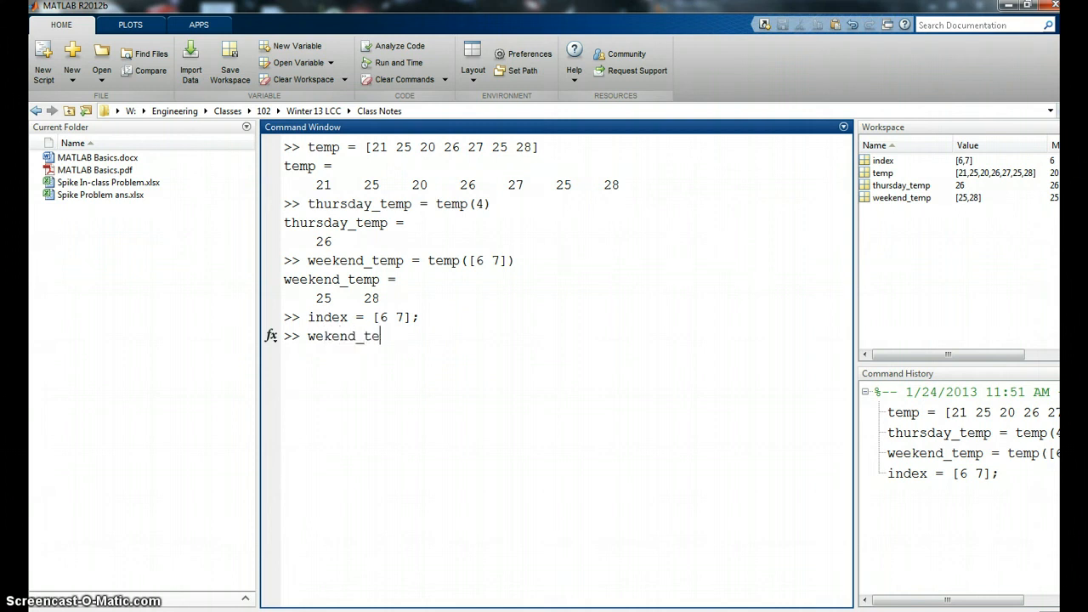
pyautogui.write('mp')
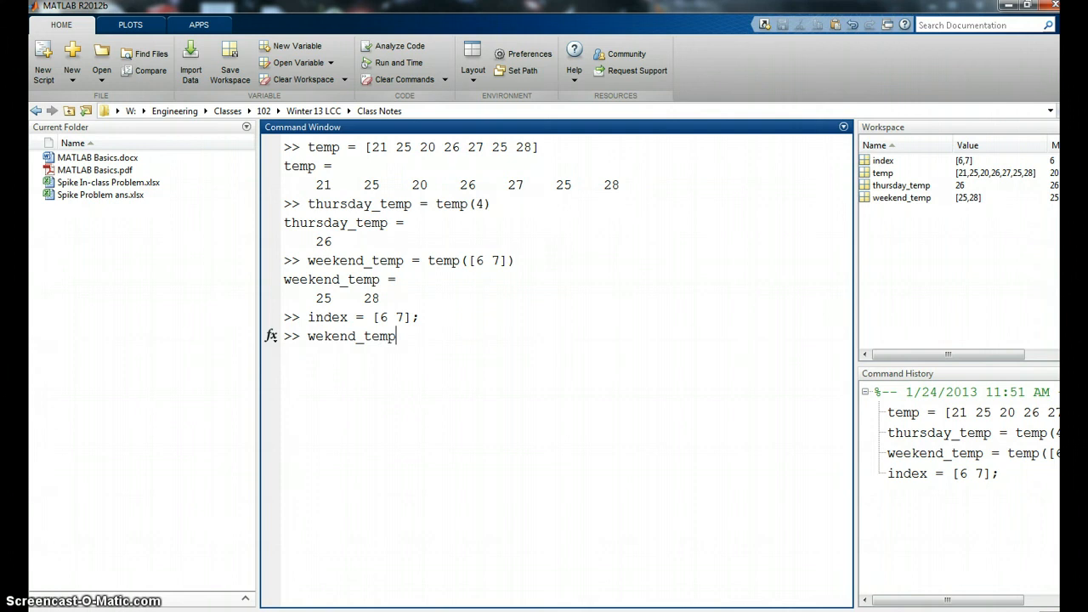
pyautogui.write('2')
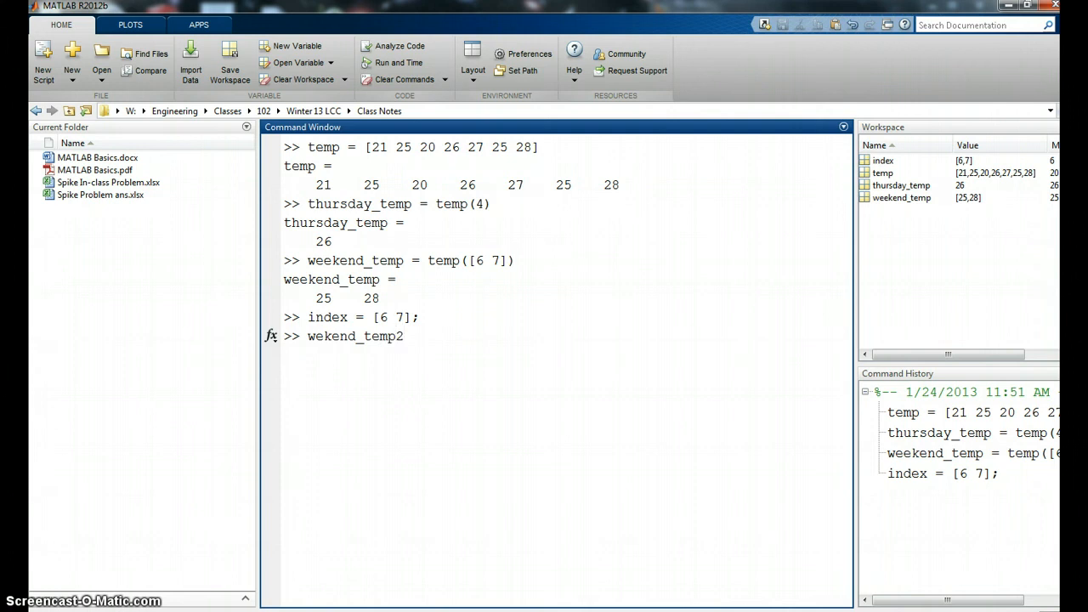
pyautogui.write('= t')
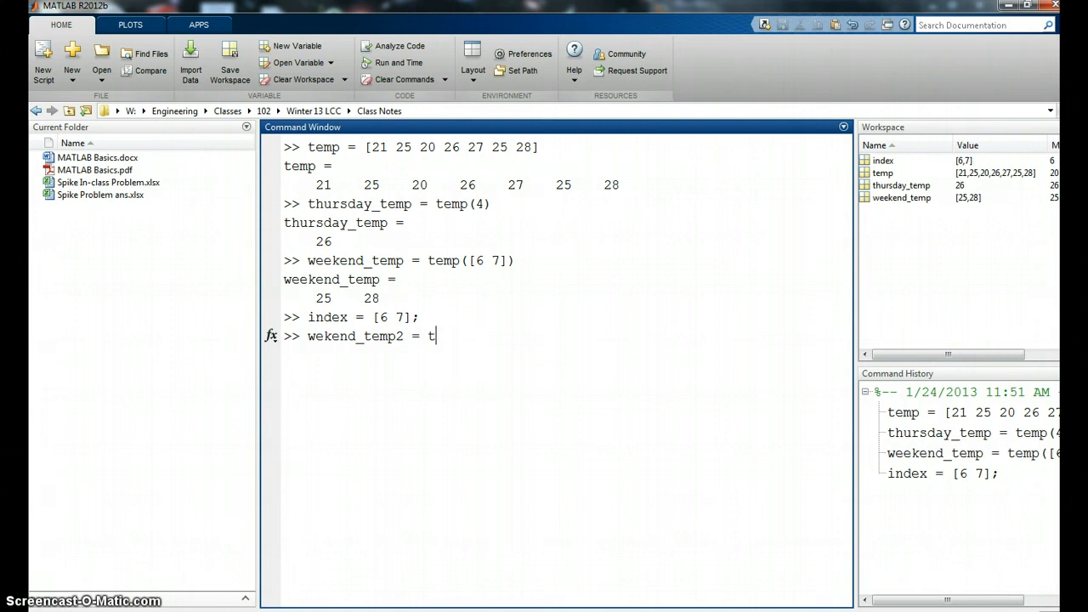
pyautogui.write('emp(')
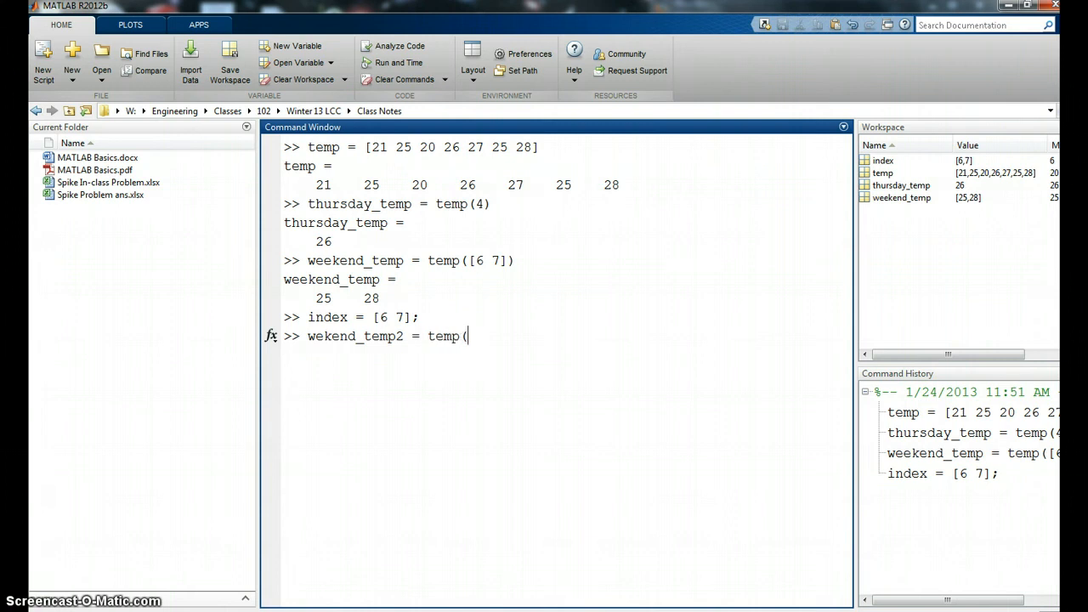
pyautogui.write('in')
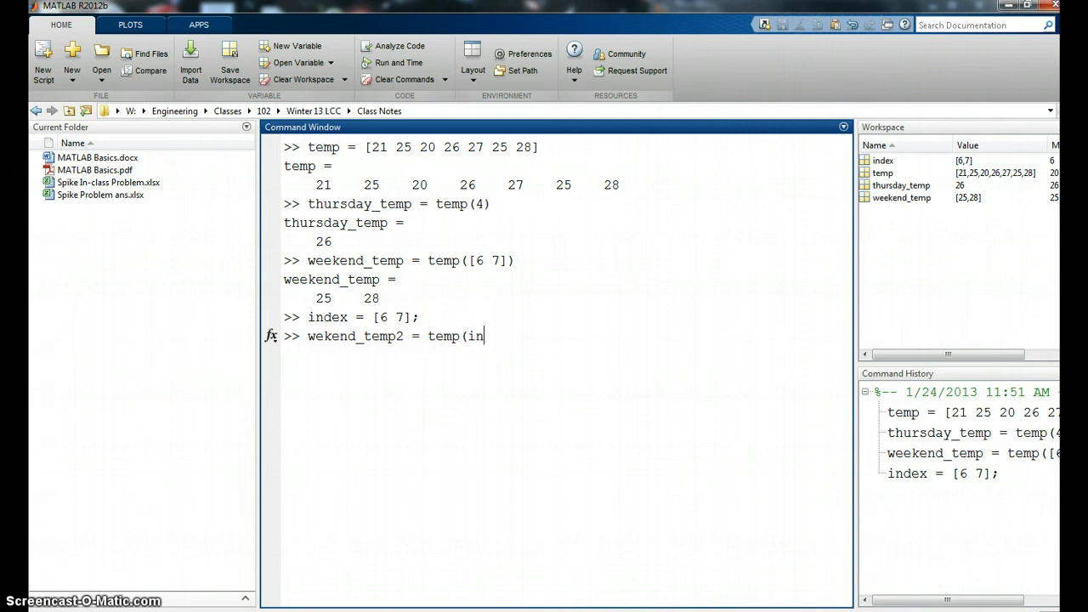
pyautogui.write('dex')
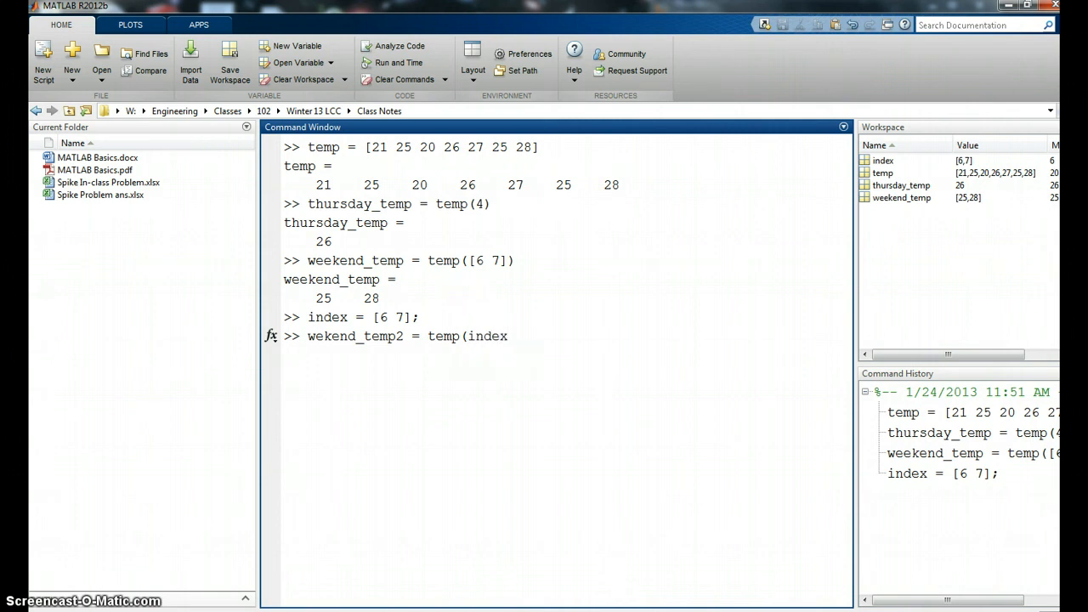
pyautogui.write(')')
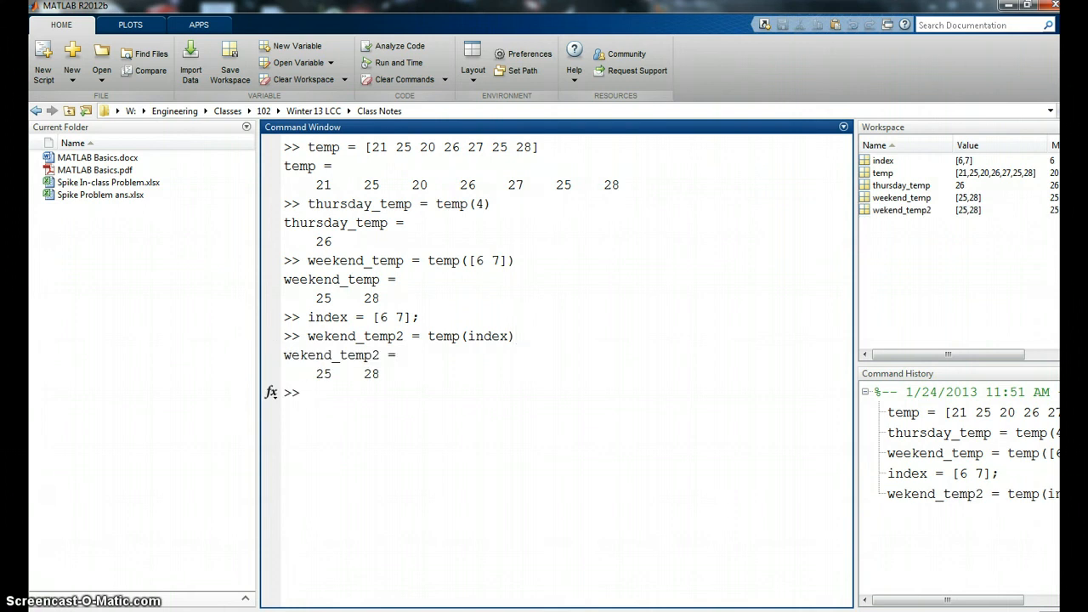
pyautogui.click(309, 391)
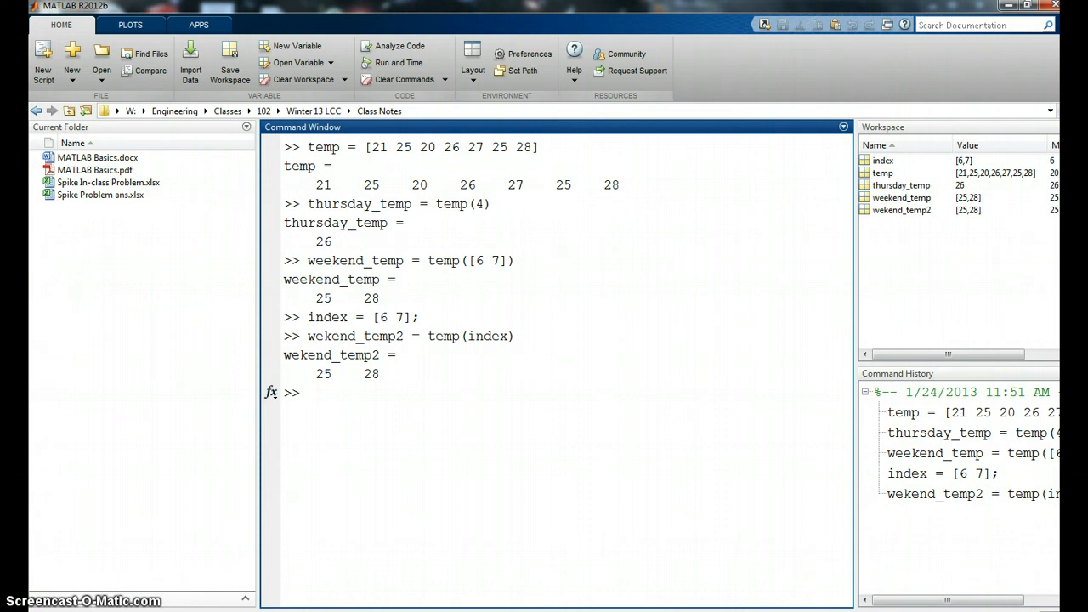
# Run last_temp = temp(end) to store the final reading, 28
pyautogui.click(309, 391)
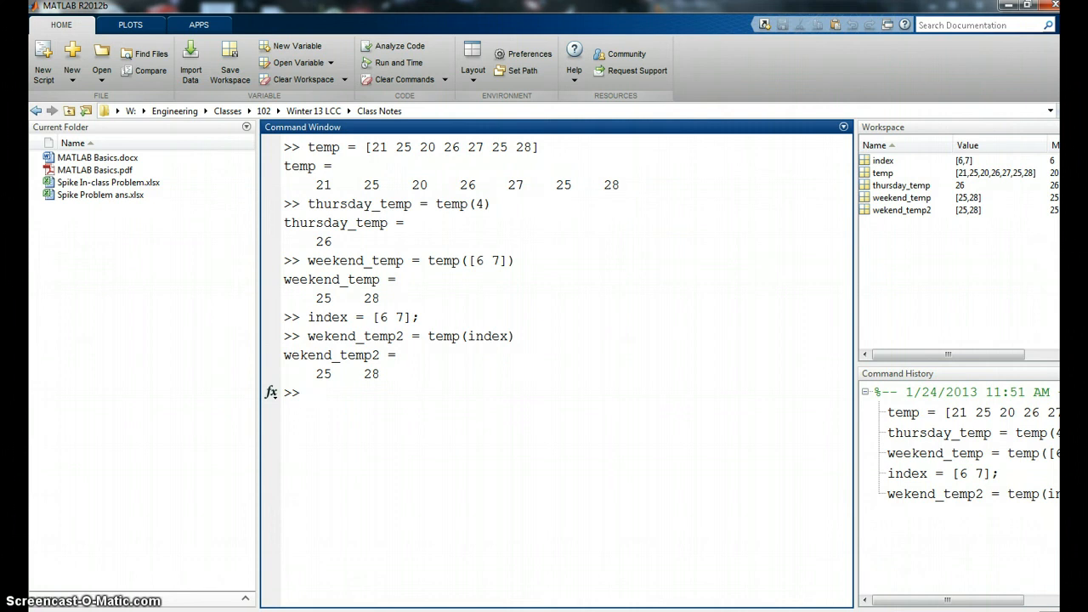
pyautogui.write('las')
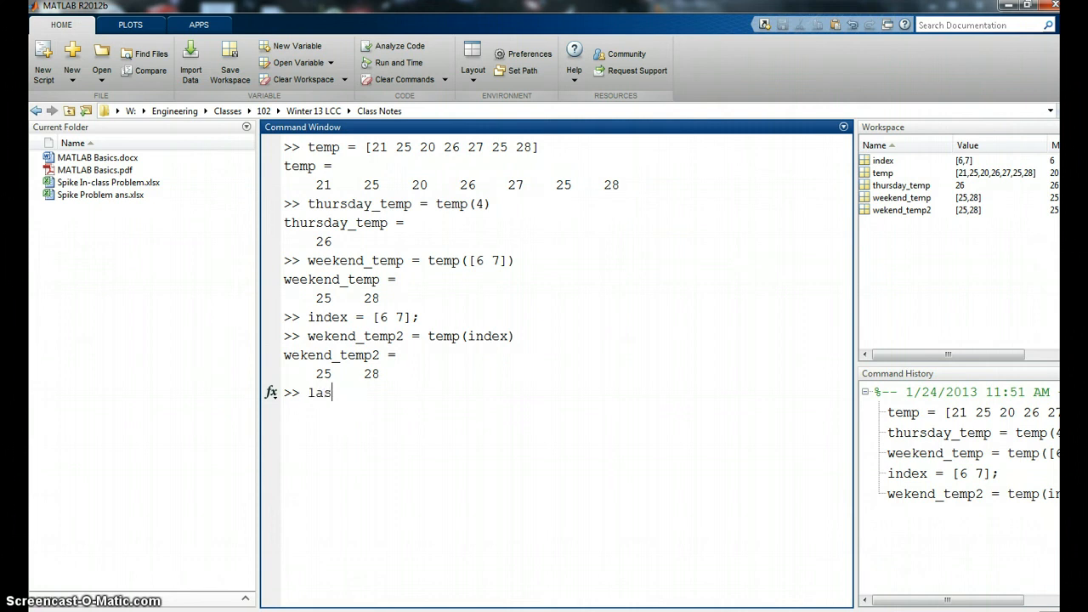
pyautogui.write('t_temp =')
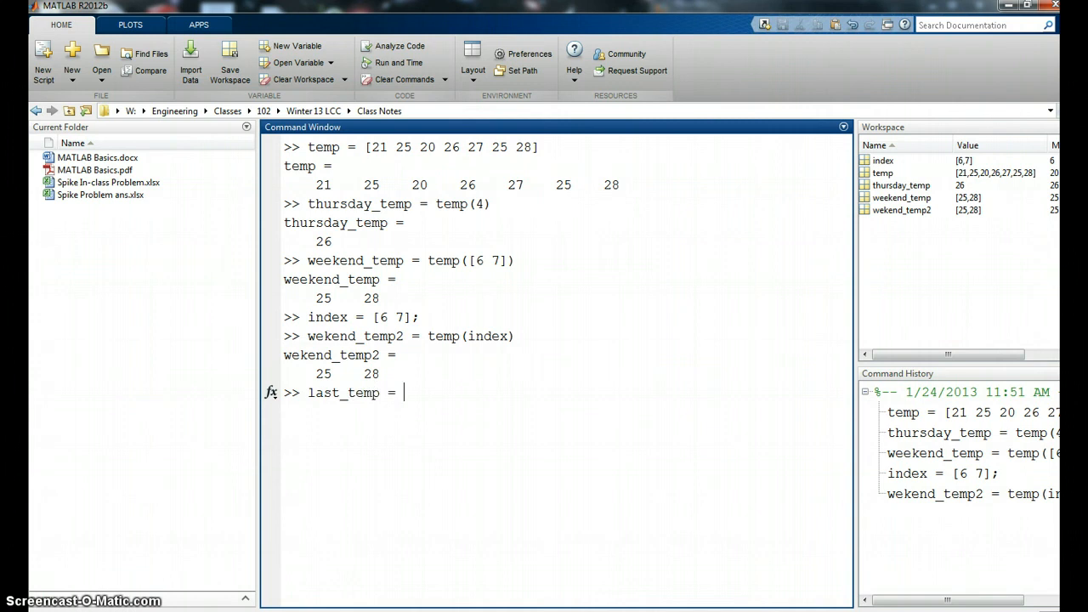
pyautogui.write('temp(')
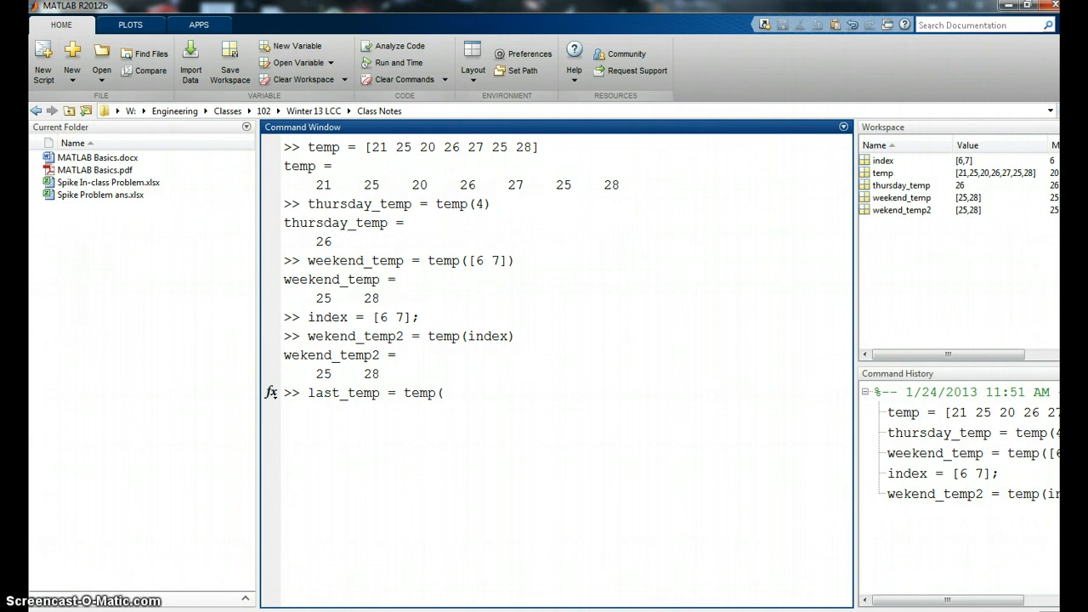
pyautogui.write('end')
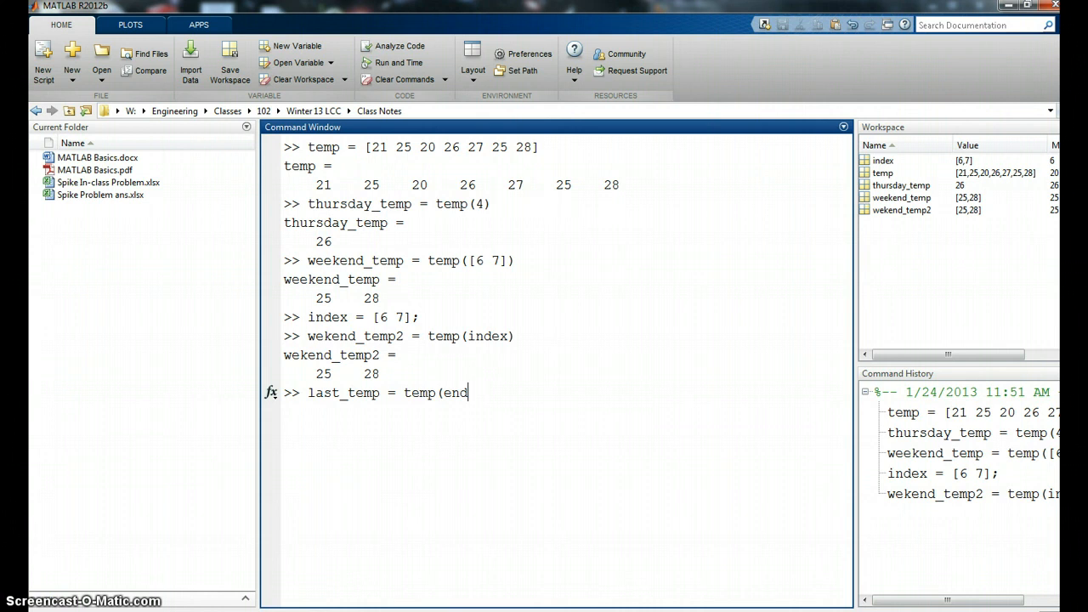
pyautogui.write(')')
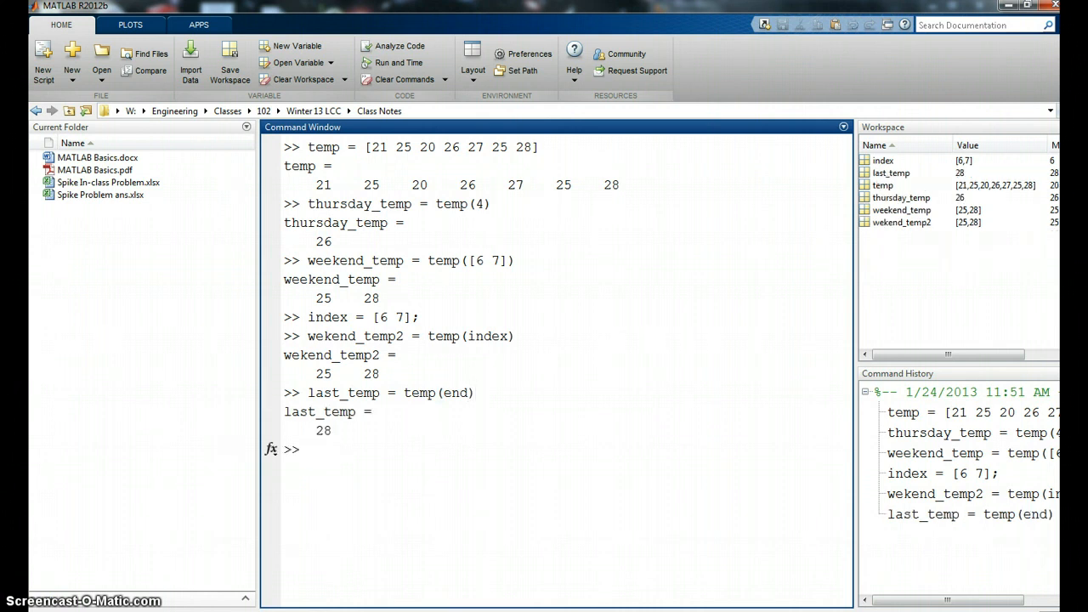
# Recompute last_temp as temp(length(temp)), again returning 28
pyautogui.write('last_temp')
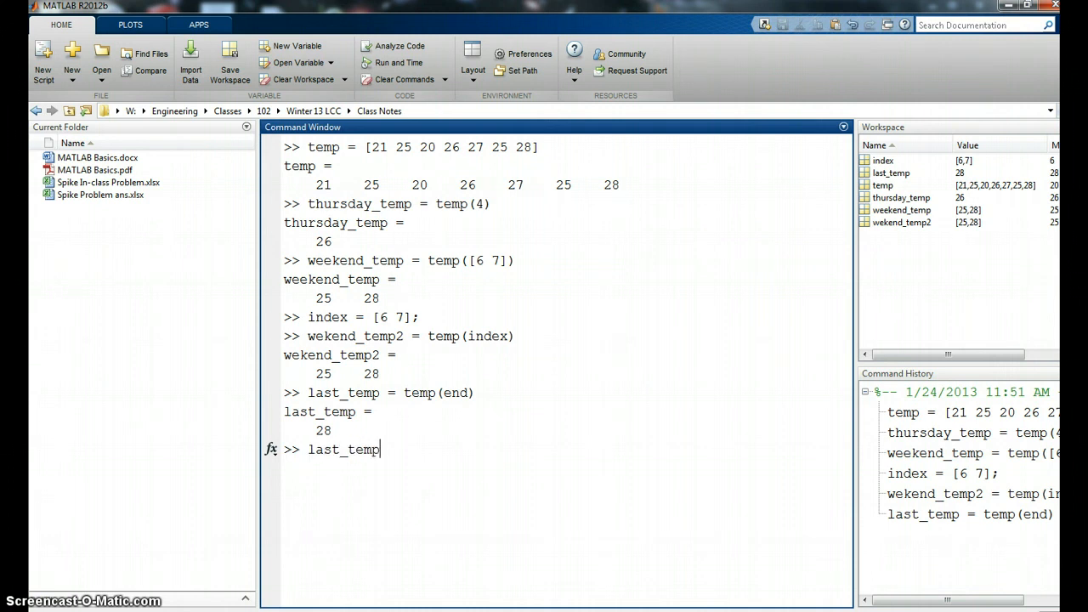
pyautogui.write('=')
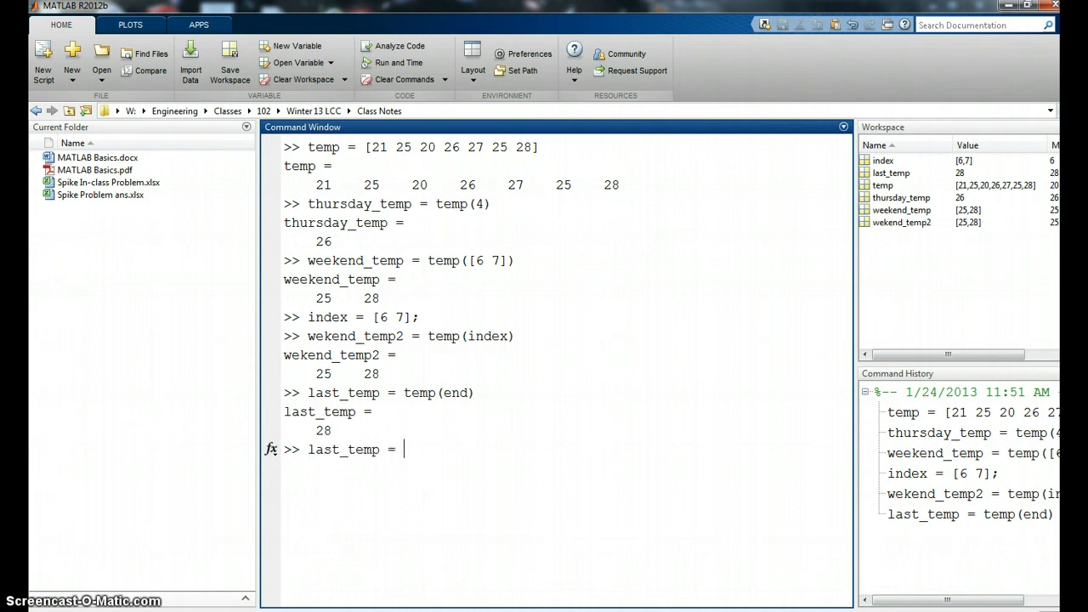
pyautogui.write('temp(')
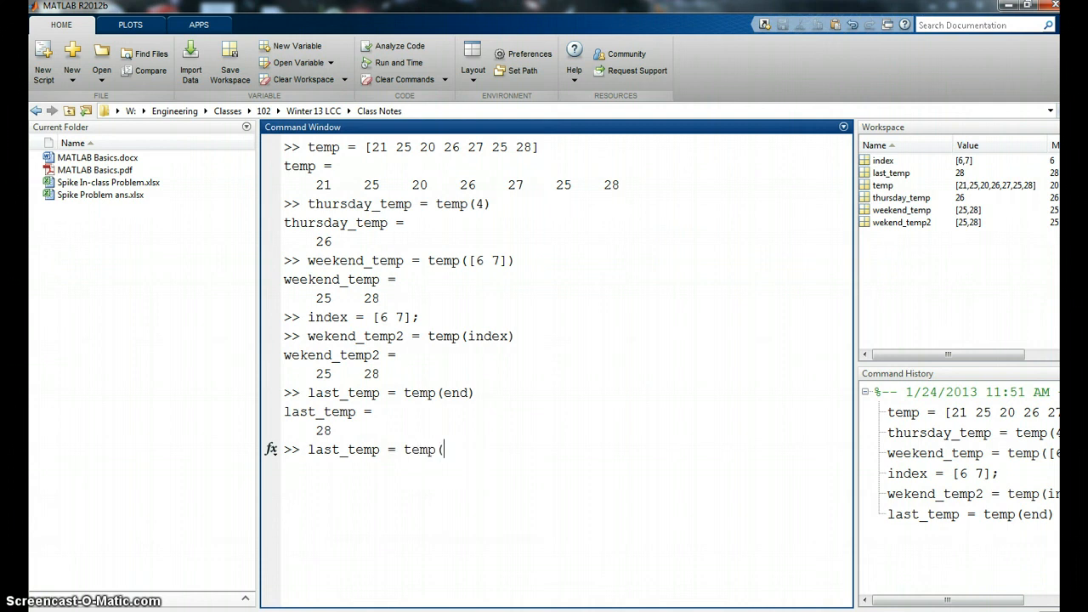
pyautogui.write('lenf')
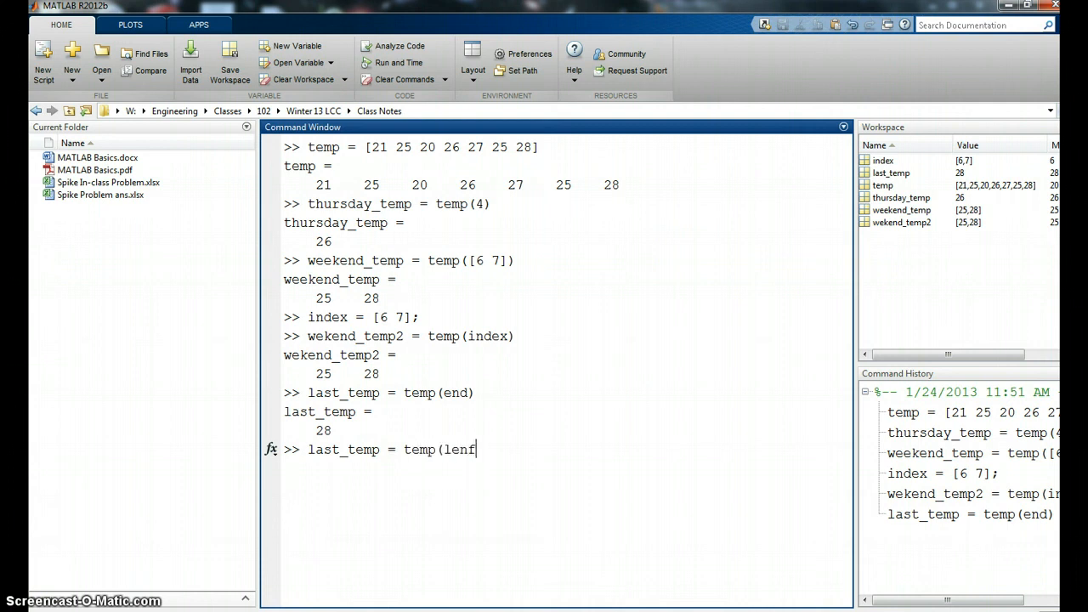
pyautogui.write('gth')
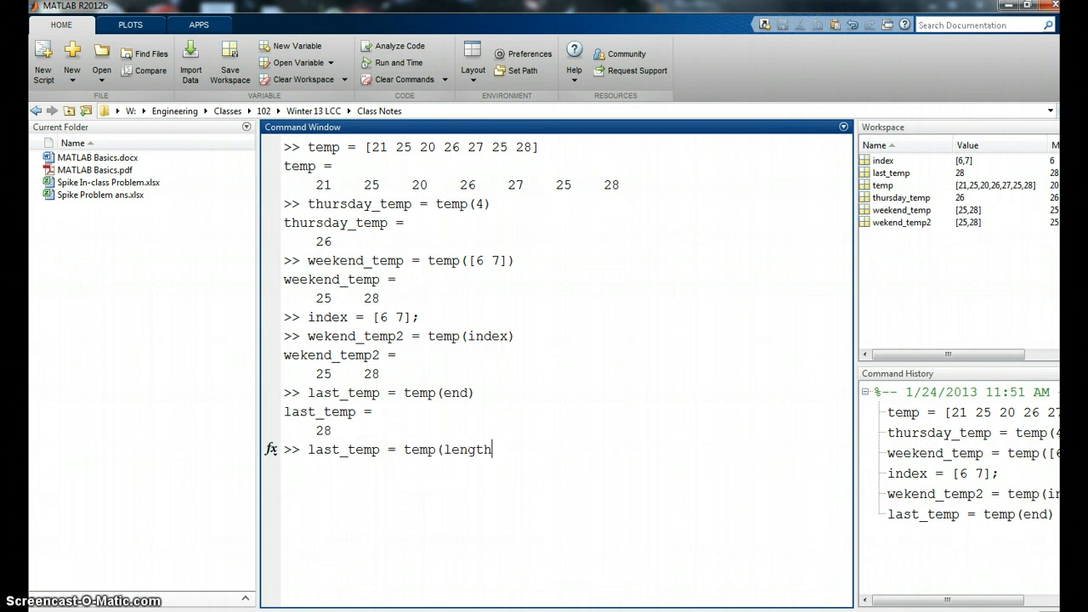
pyautogui.write('(temp)')
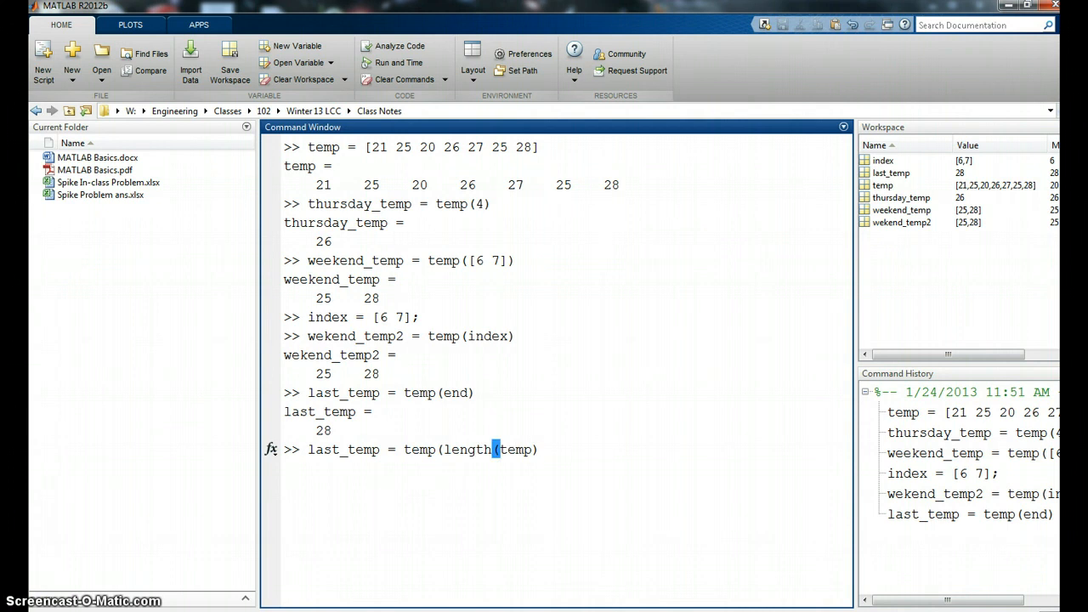
pyautogui.write(')')
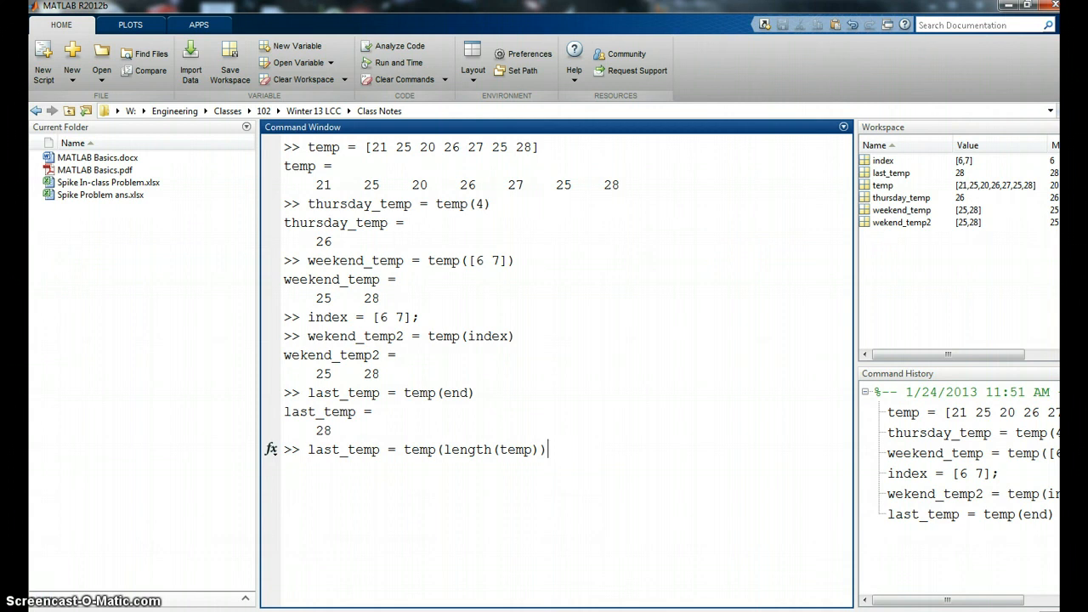
pyautogui.press('Return')
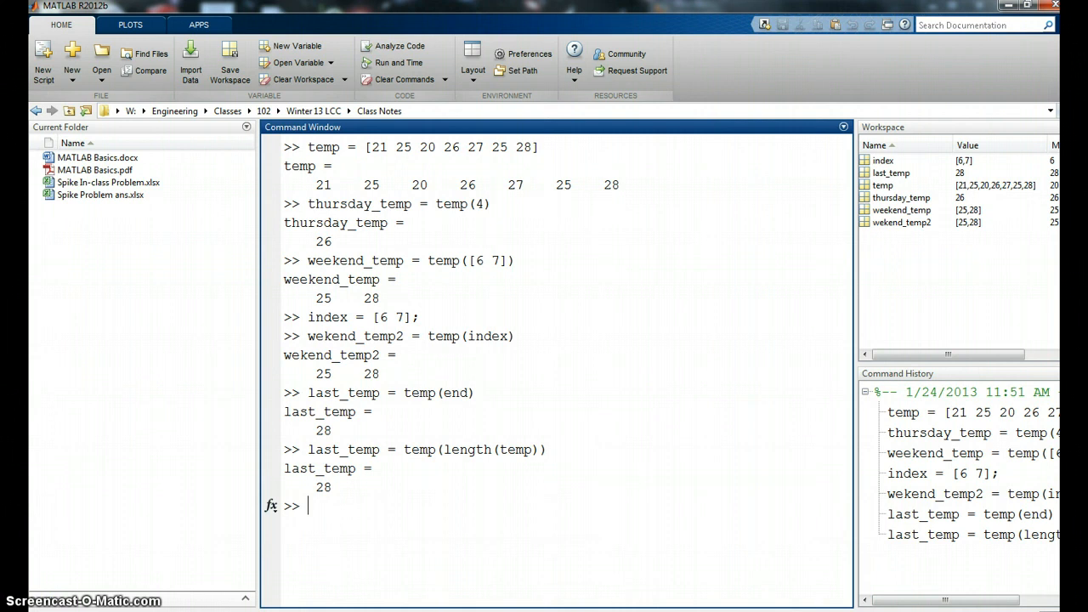
pyautogui.write('wee')
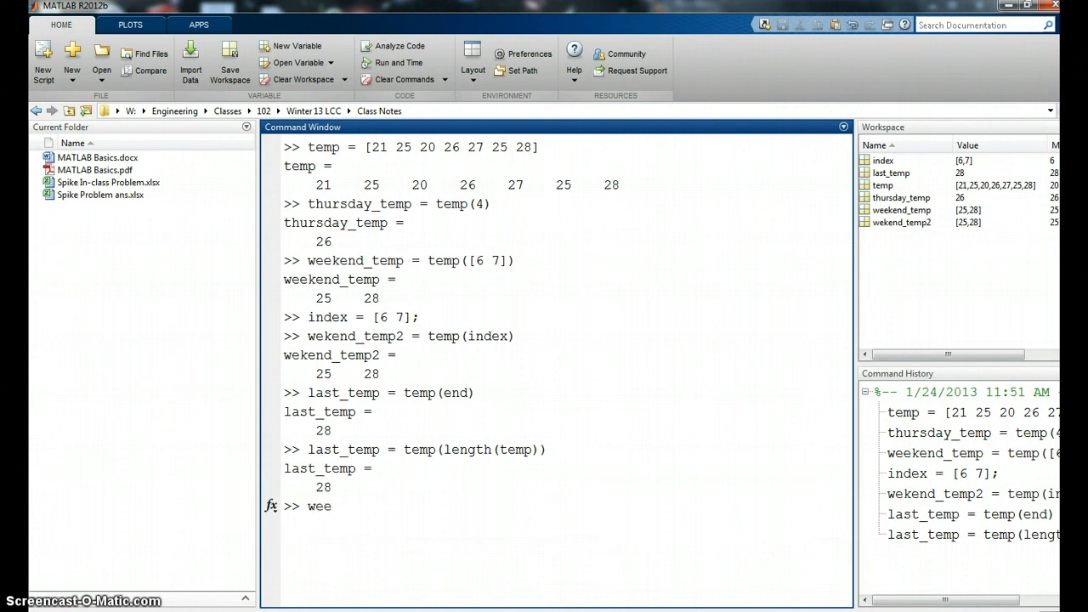
pyautogui.write('k')
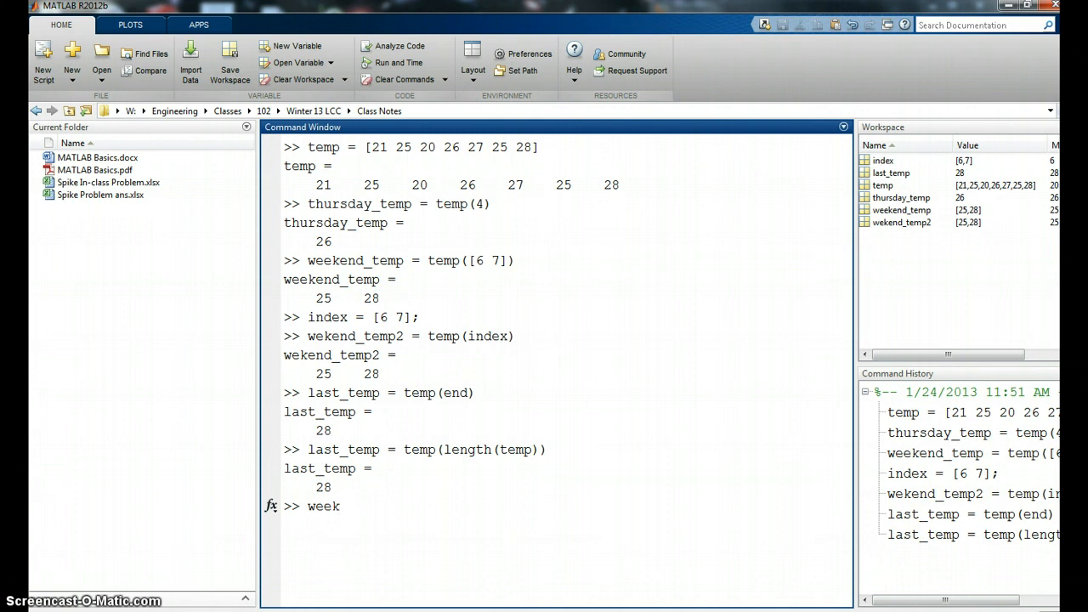
pyautogui.write('_t')
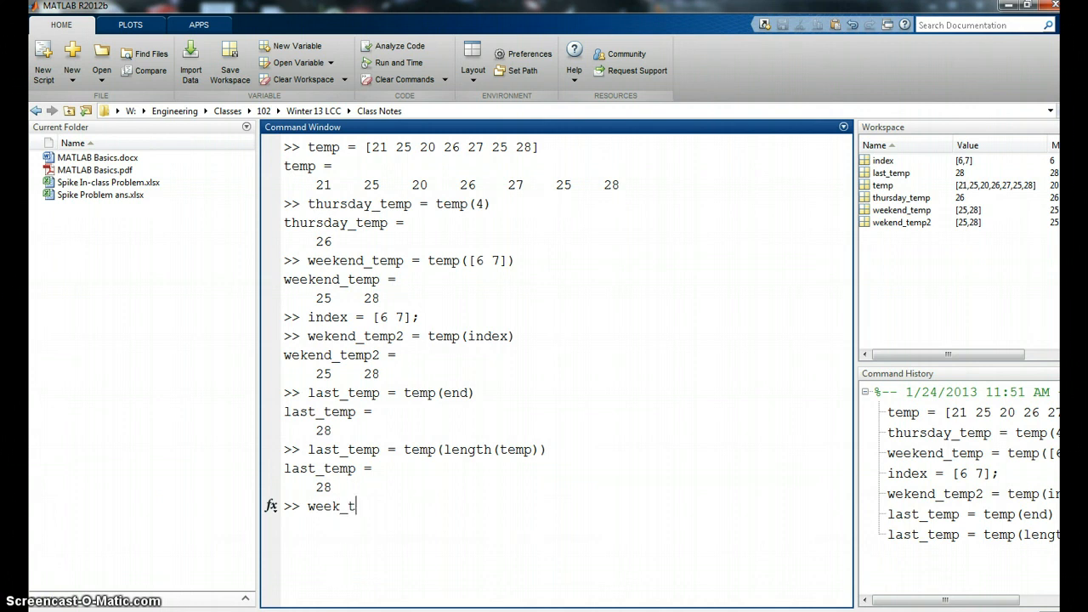
pyautogui.write('emp =')
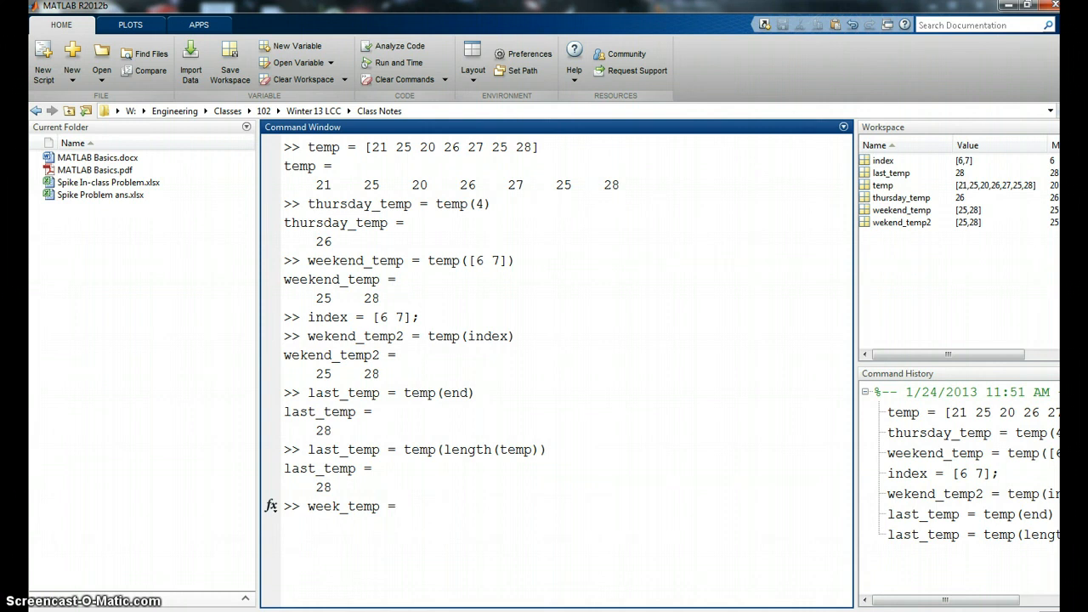
pyautogui.write('temp(')
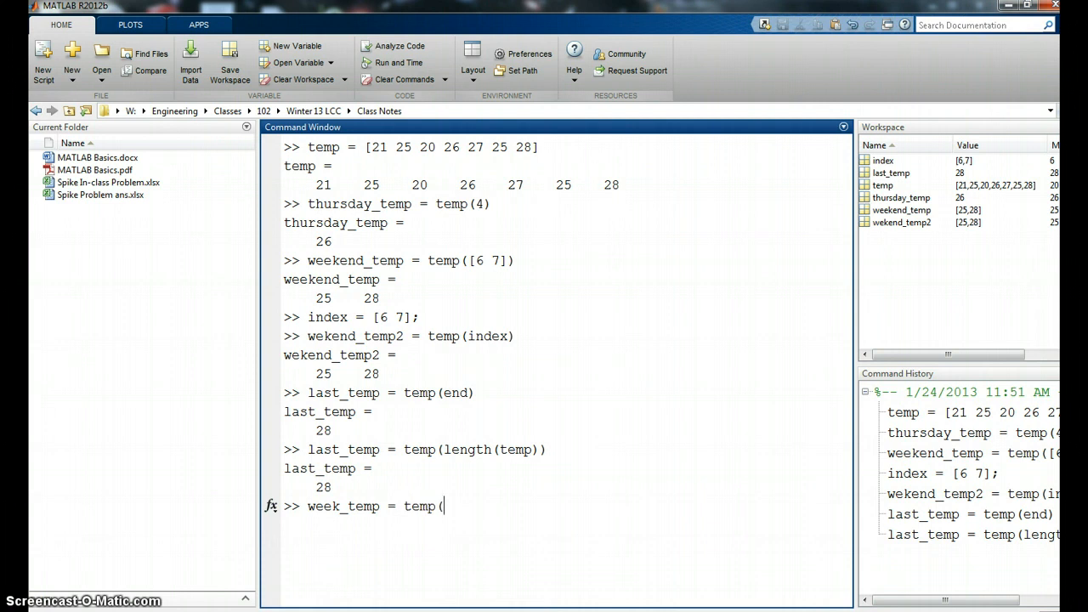
pyautogui.write('1:')
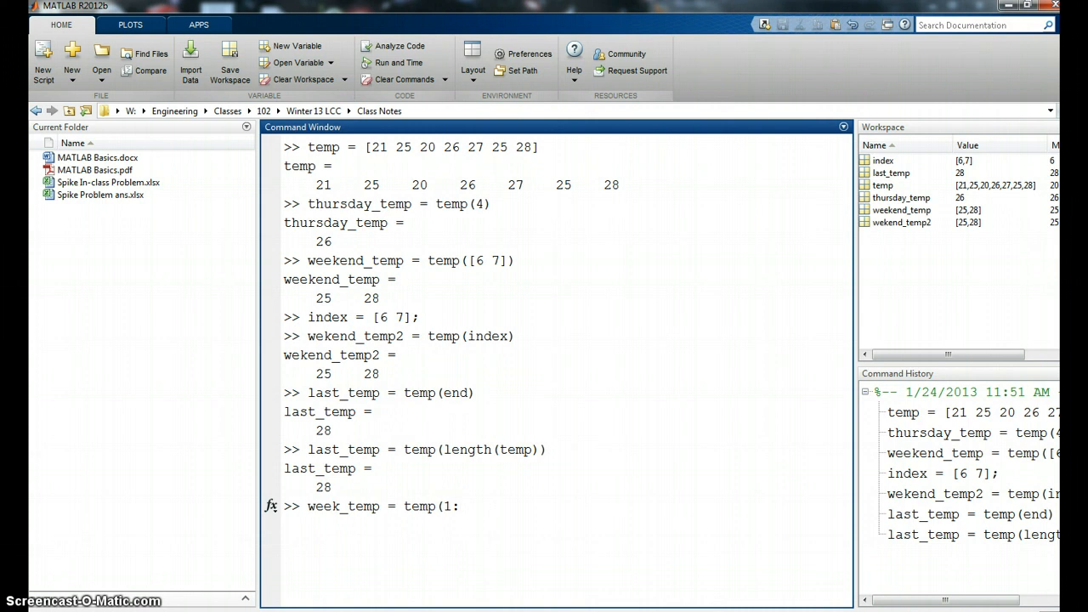
pyautogui.write('e')
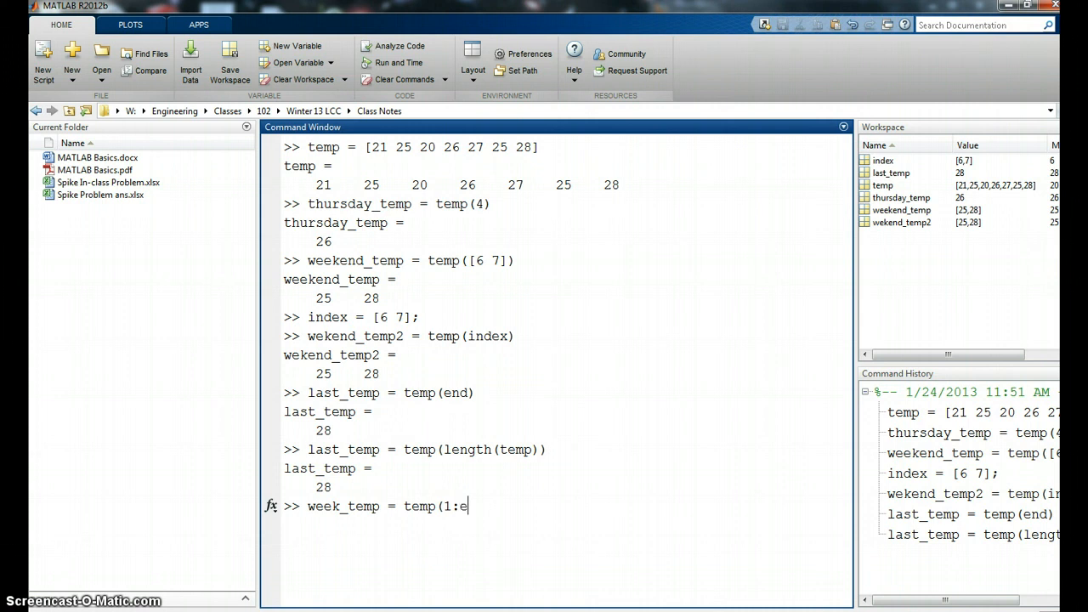
pyautogui.write('nd')
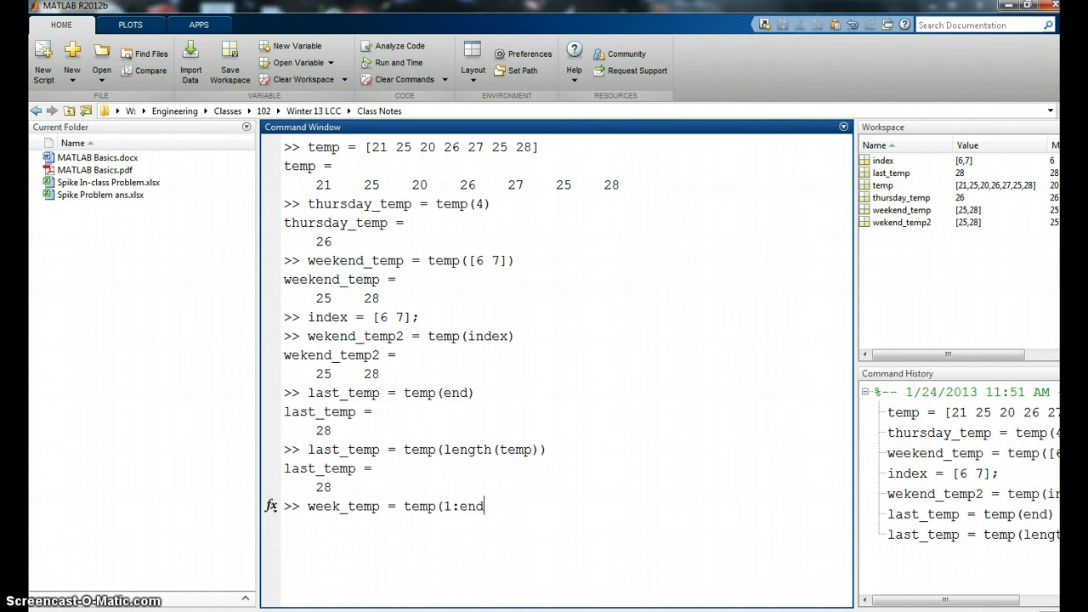
pyautogui.write('-2')
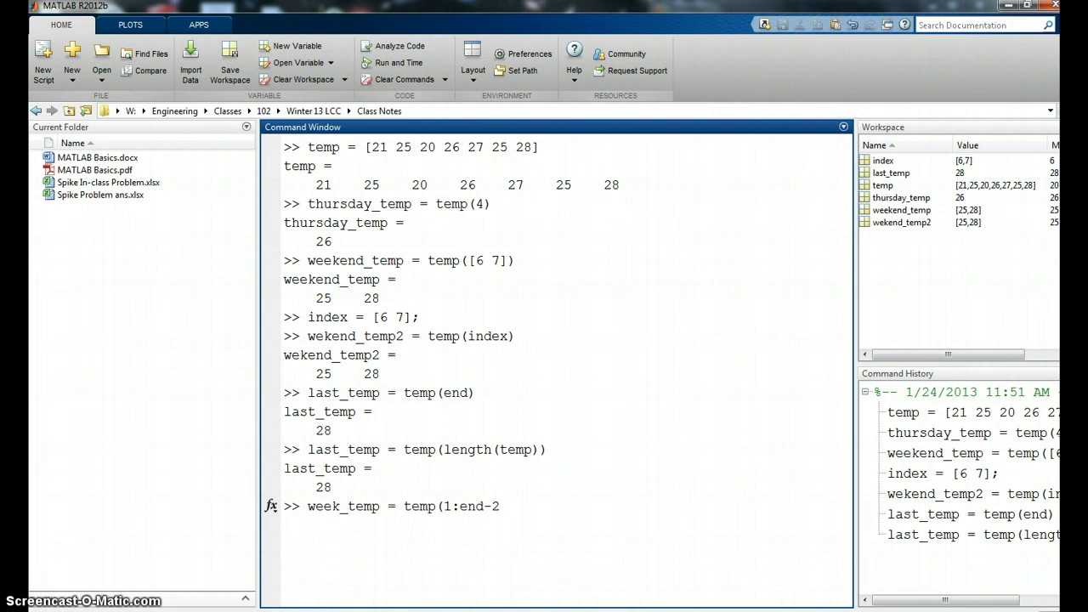
pyautogui.write(')')
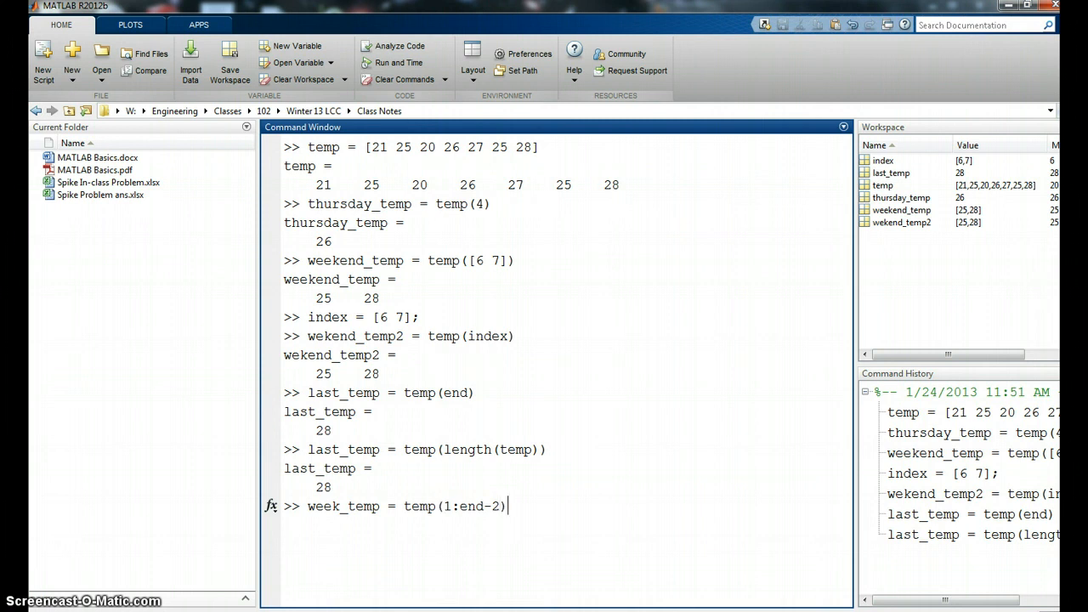
pyautogui.press('Return')
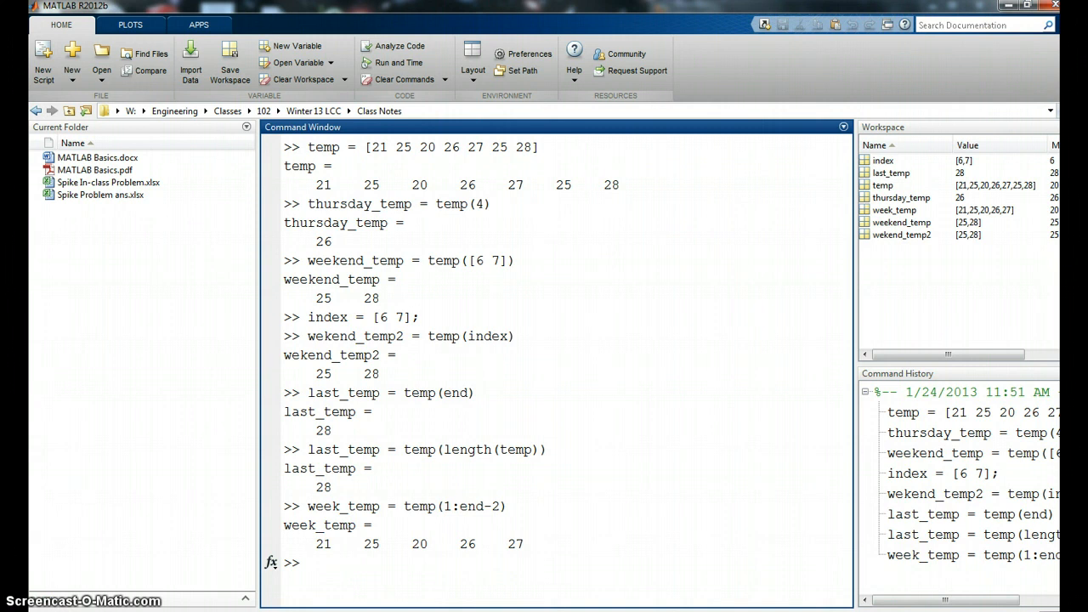
pyautogui.write('t')
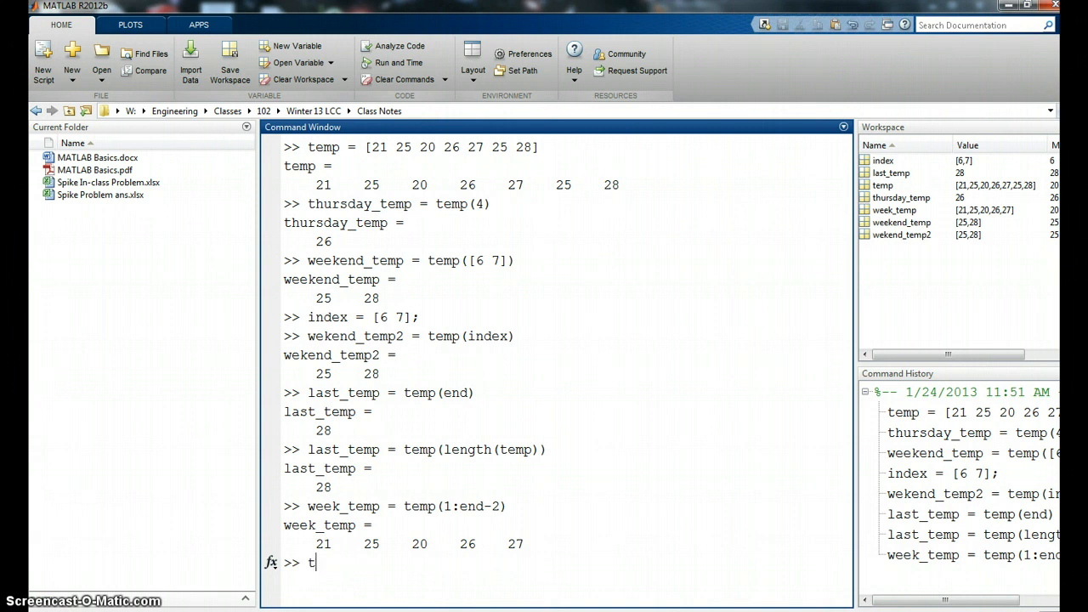
pyautogui.write('emp(')
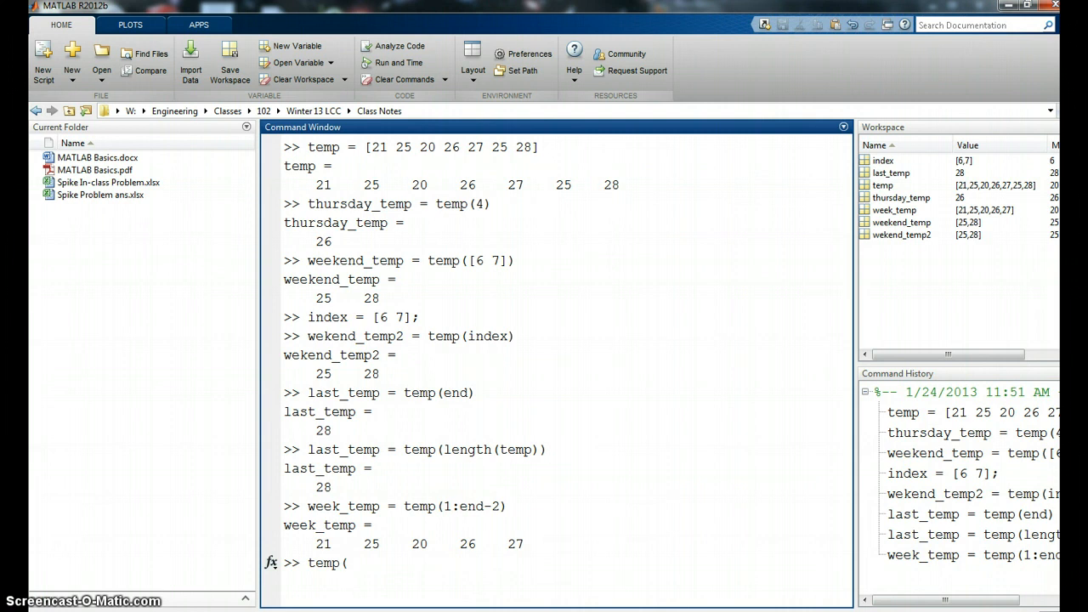
pyautogui.write('2) =')
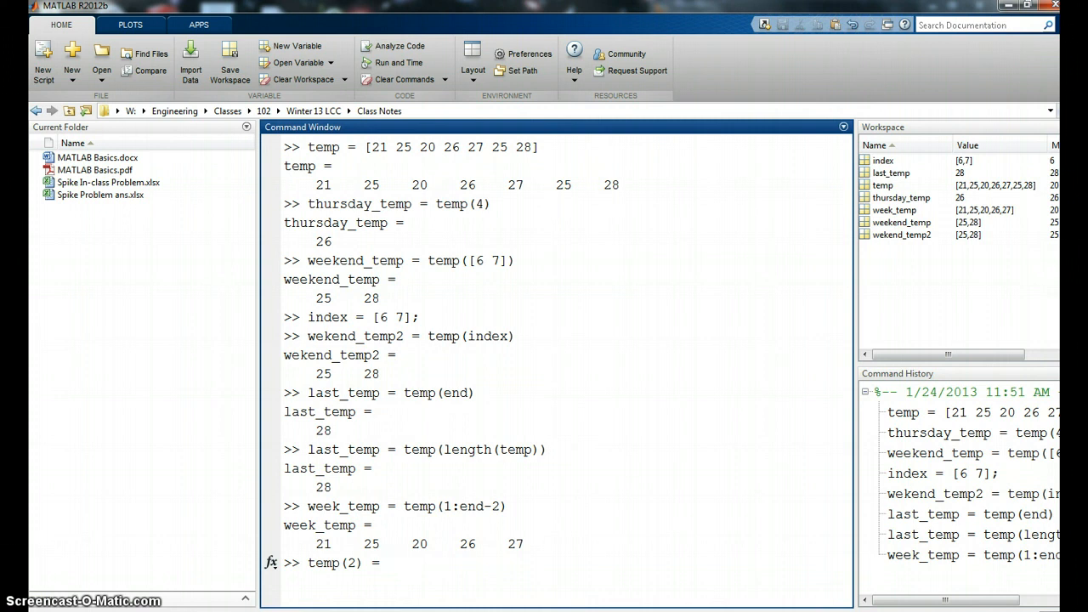
pyautogui.write('23')
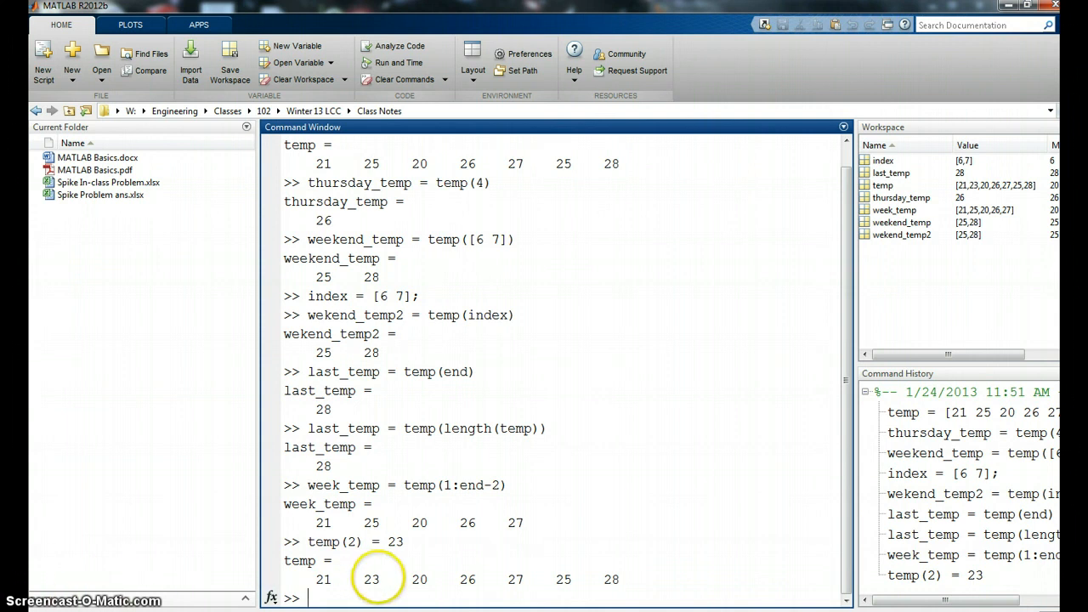
pyautogui.doubleClick(370, 578)
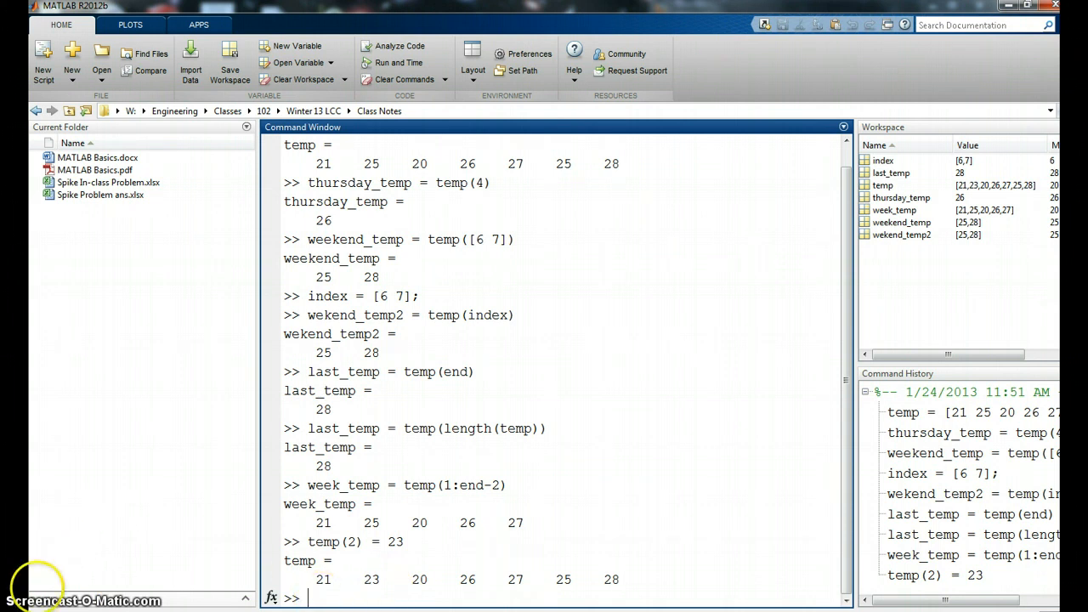
pyautogui.moveTo(35, 587)
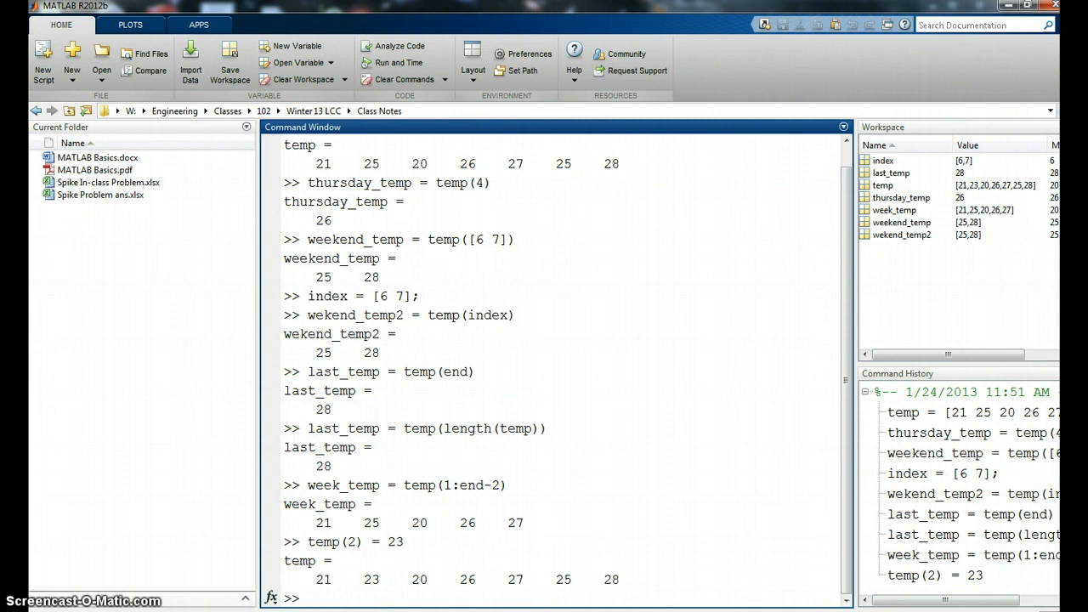
pyautogui.write('temp(')
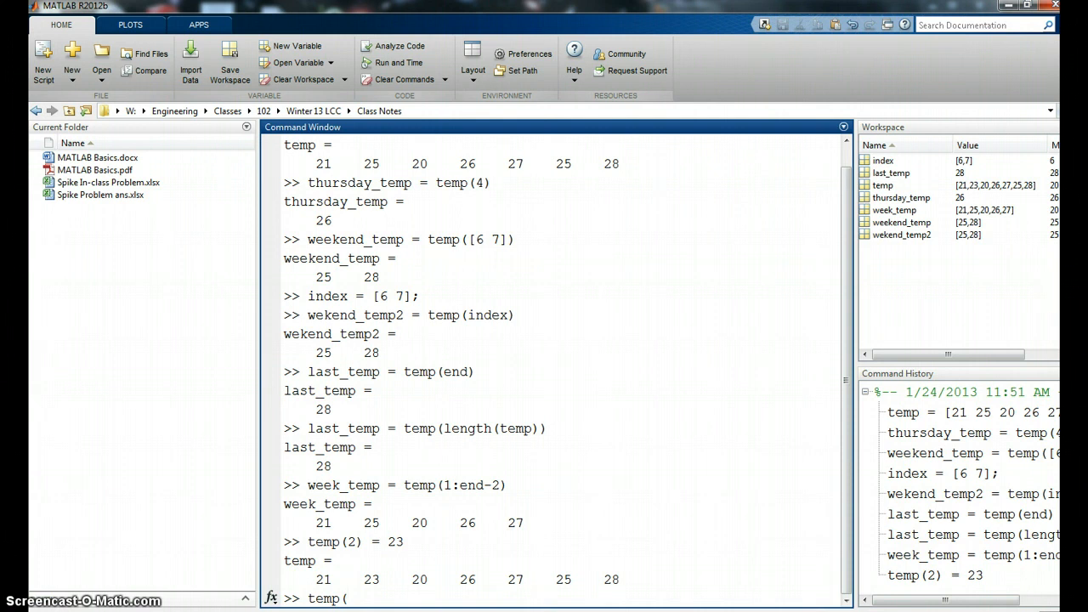
pyautogui.write('[')
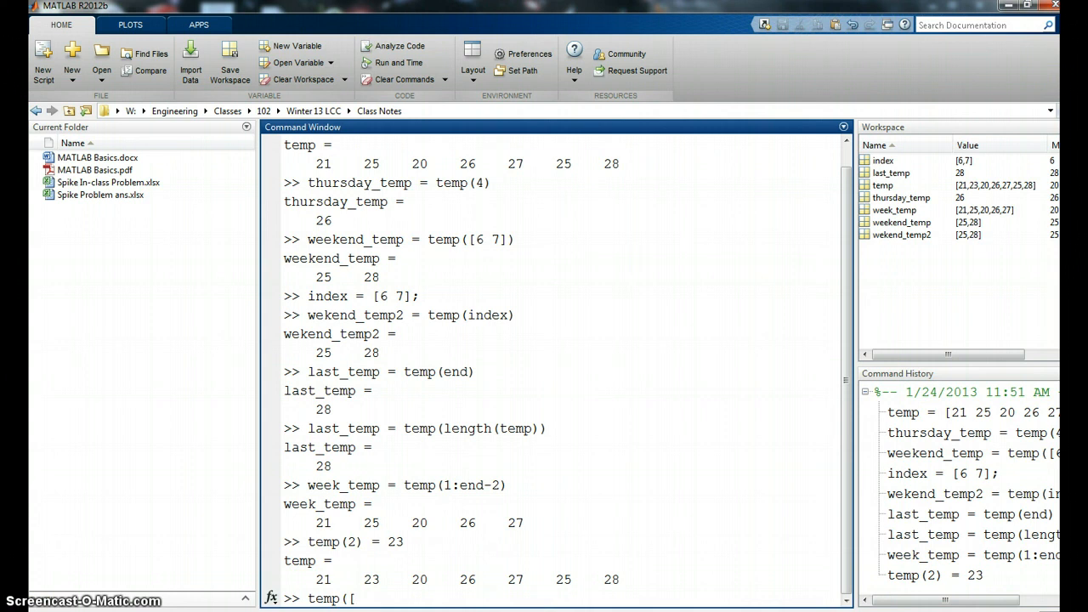
pyautogui.write('1,')
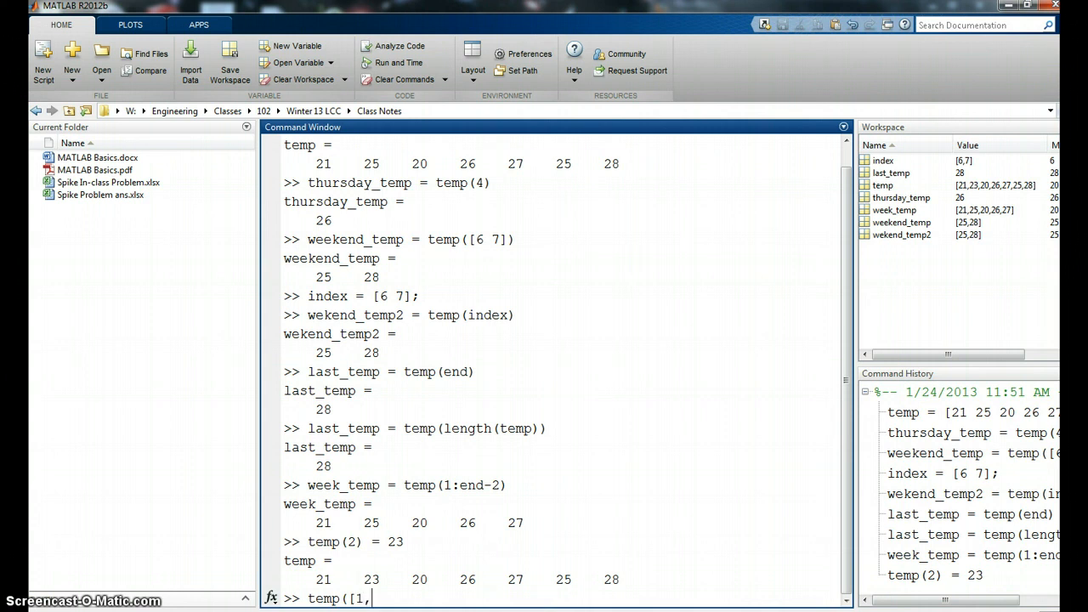
pyautogui.write('end')
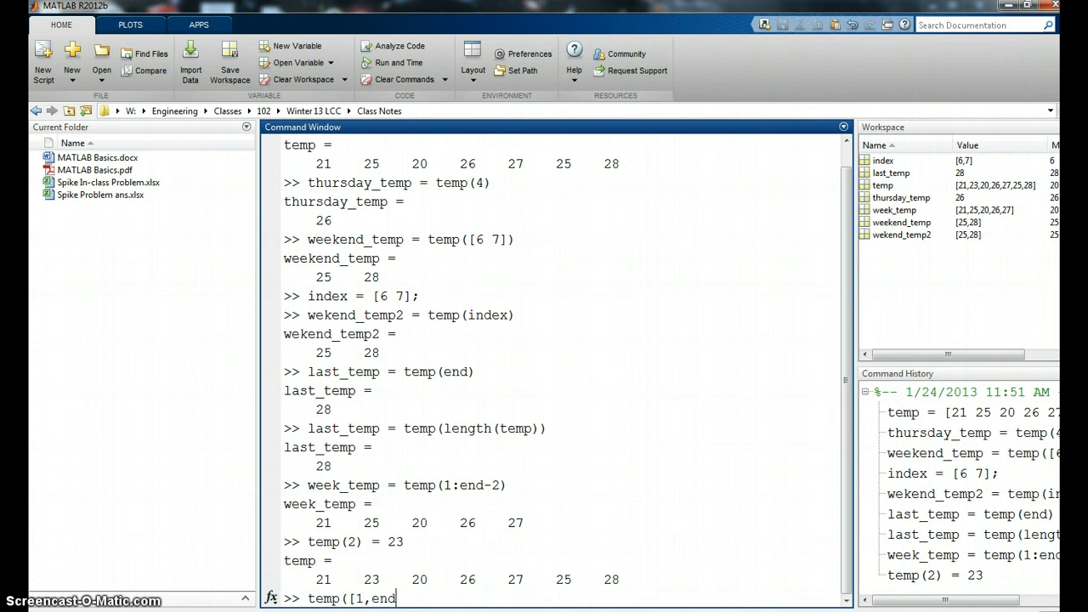
pyautogui.write('])')
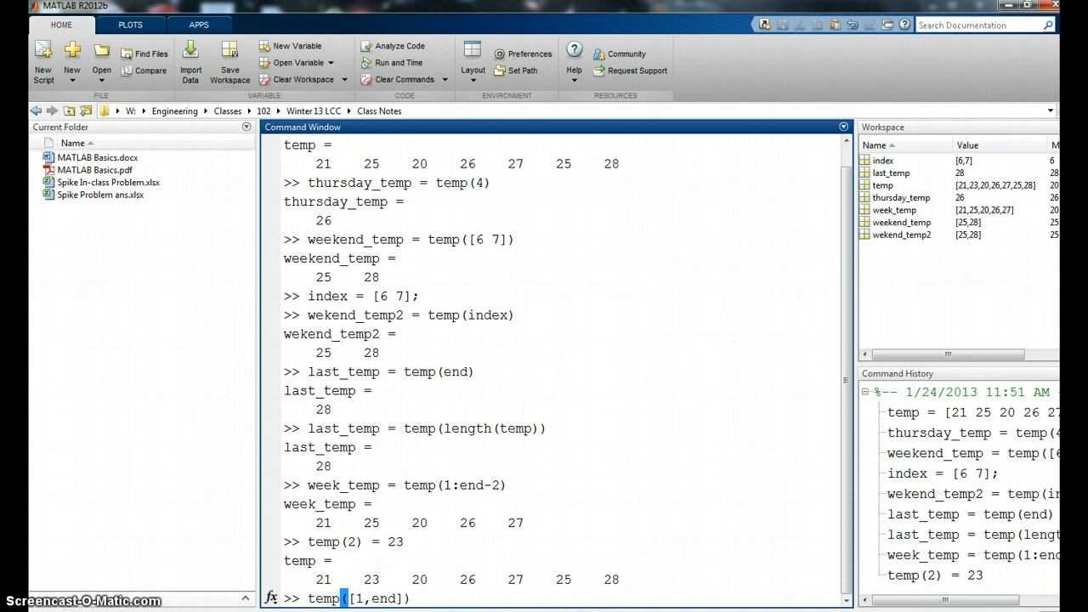
pyautogui.write('=')
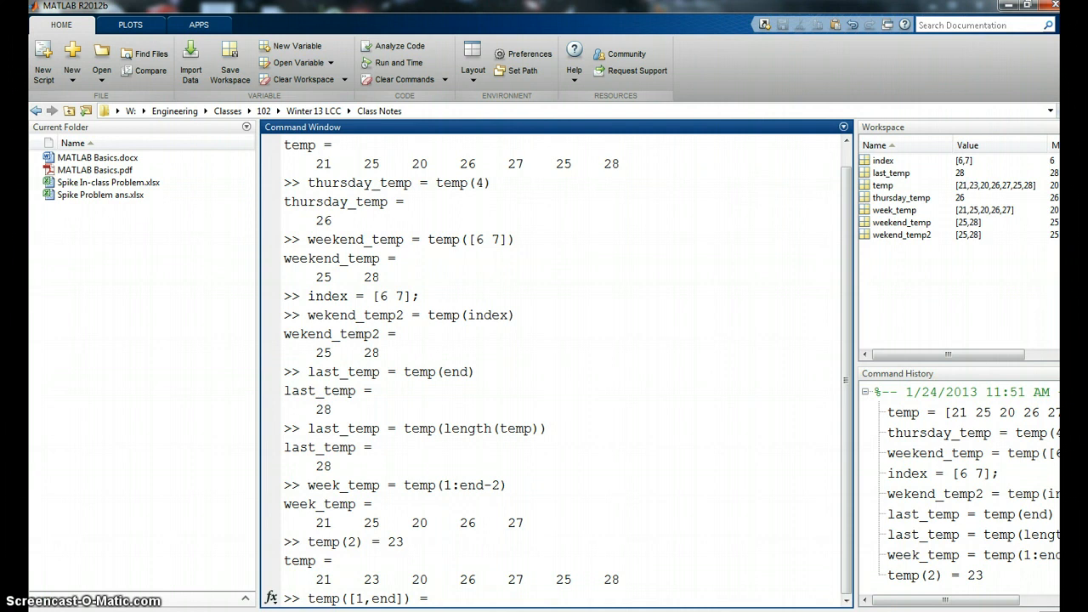
pyautogui.write('[')
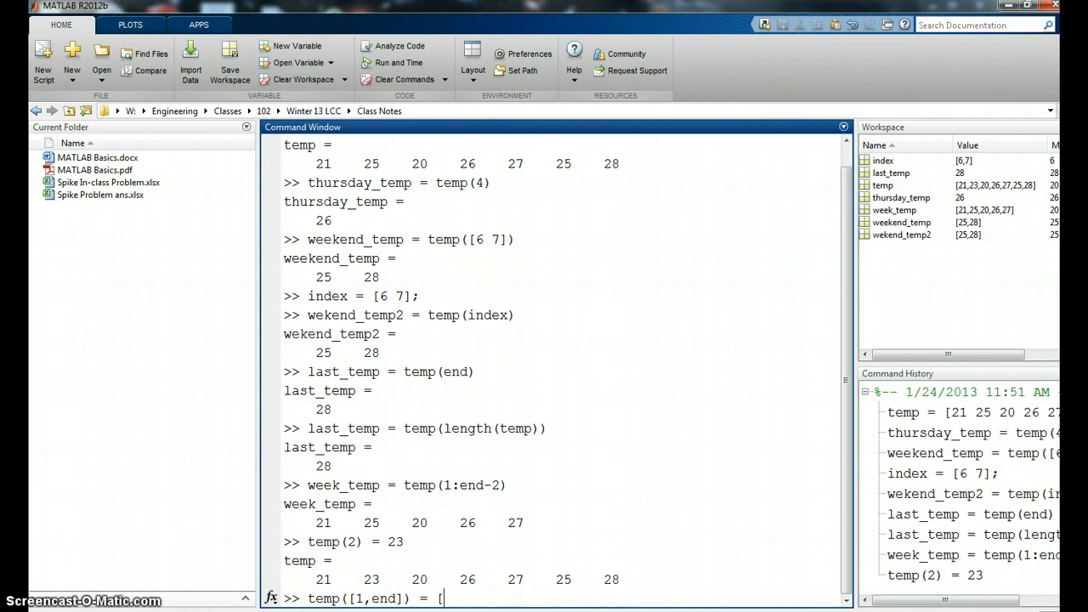
pyautogui.write('20')
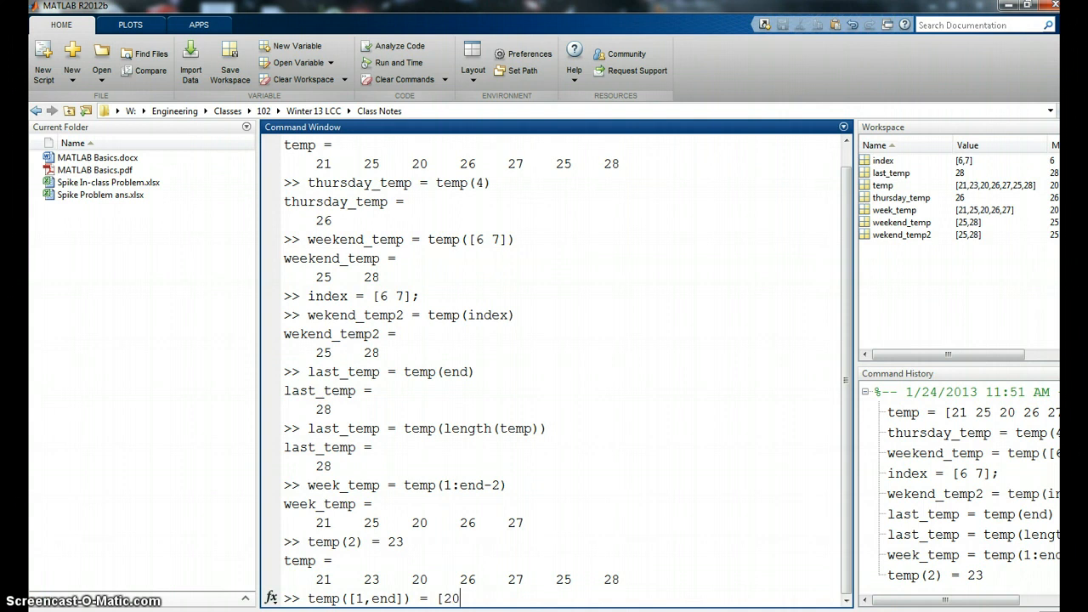
pyautogui.write(',30')
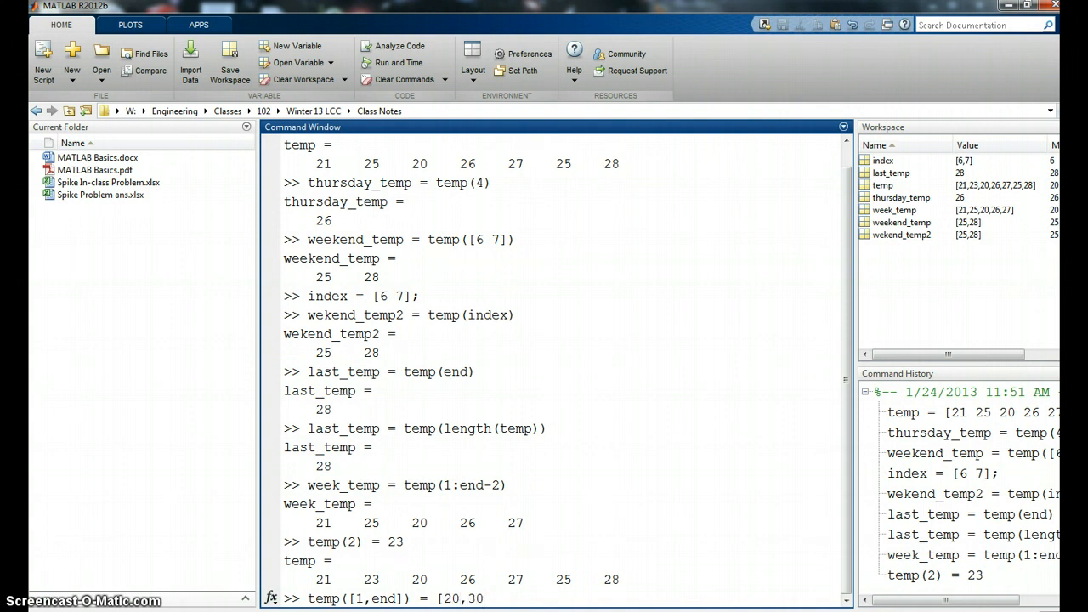
pyautogui.write(']')
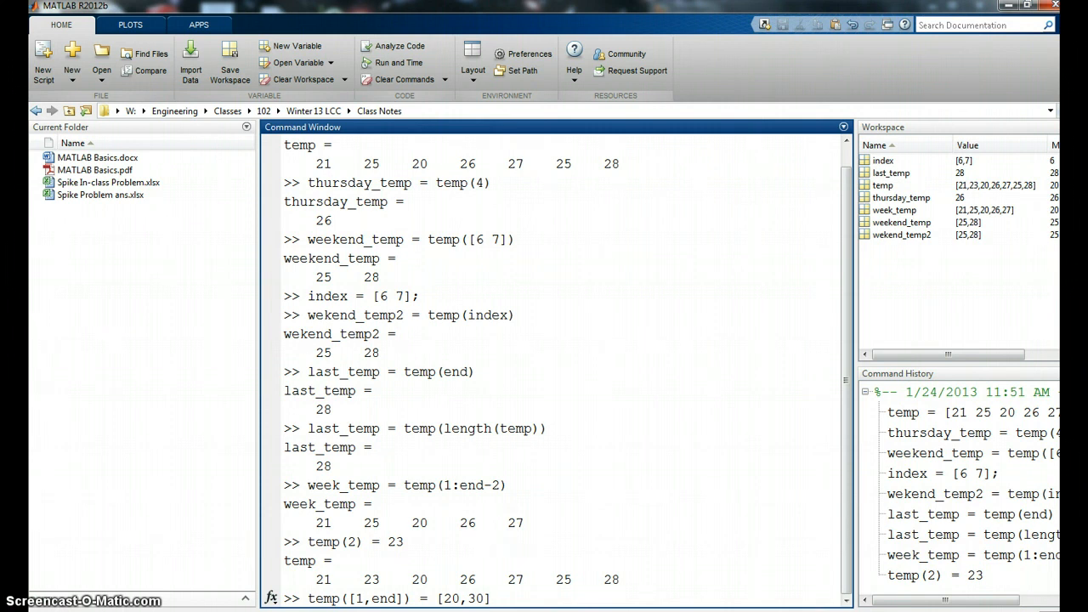
pyautogui.press('Return')
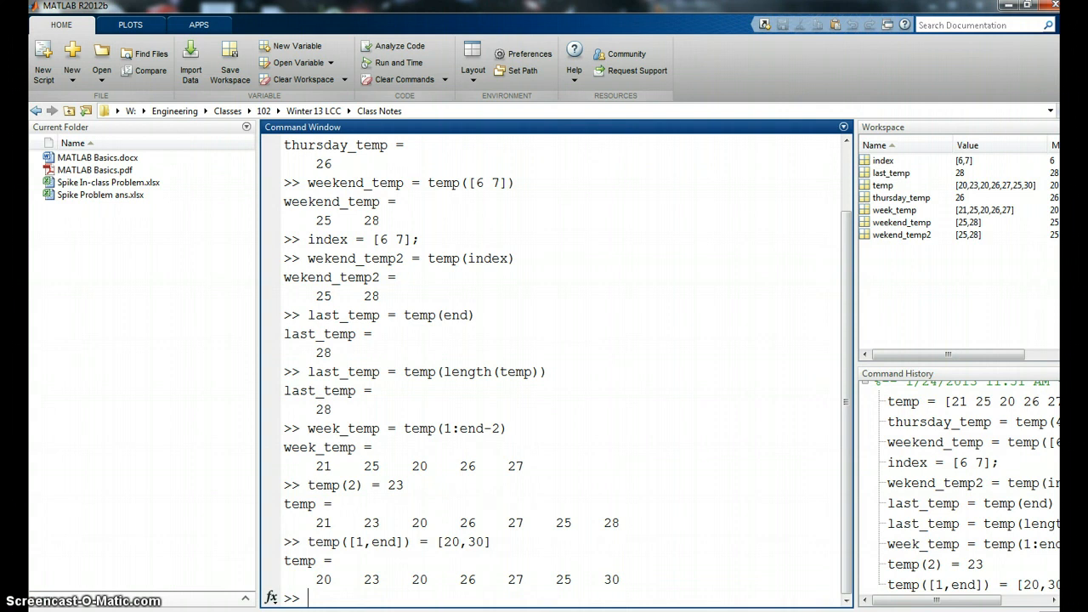
pyautogui.write('temop')
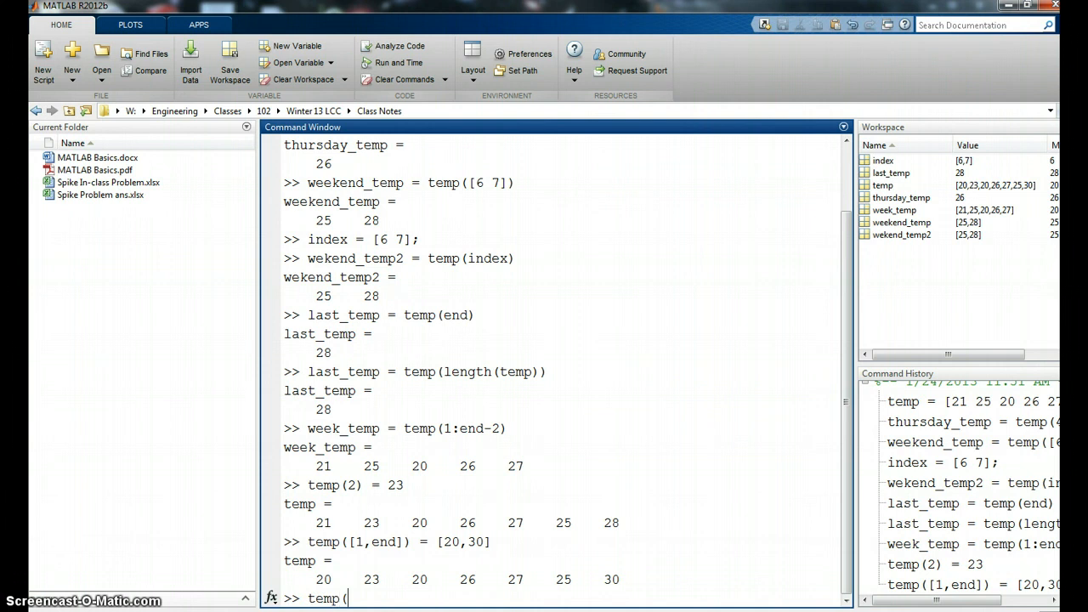
pyautogui.write('end)')
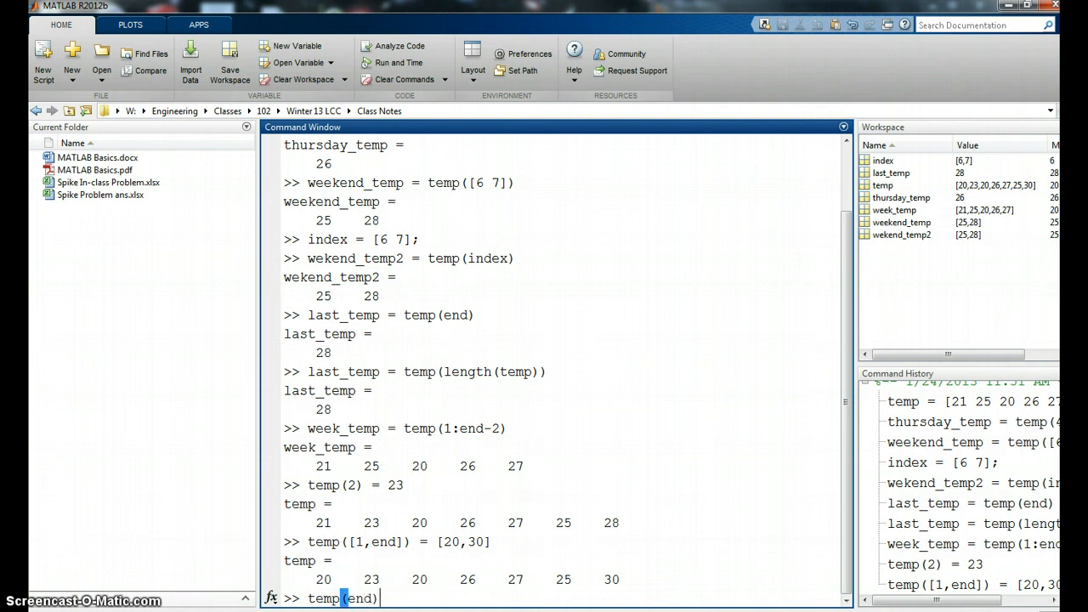
pyautogui.write('=')
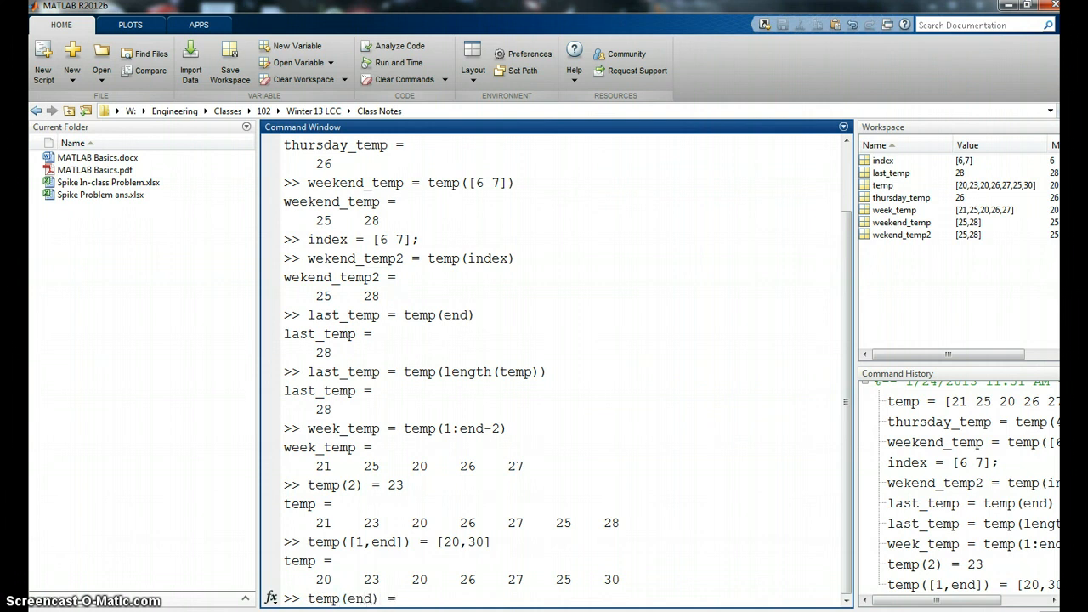
pyautogui.write('[]')
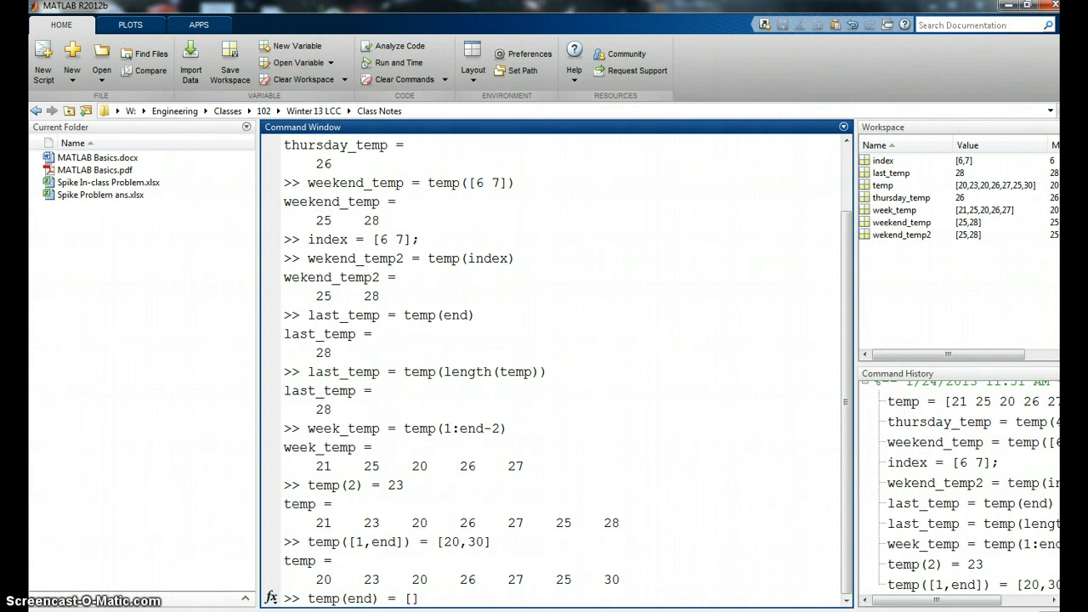
pyautogui.press('Return')
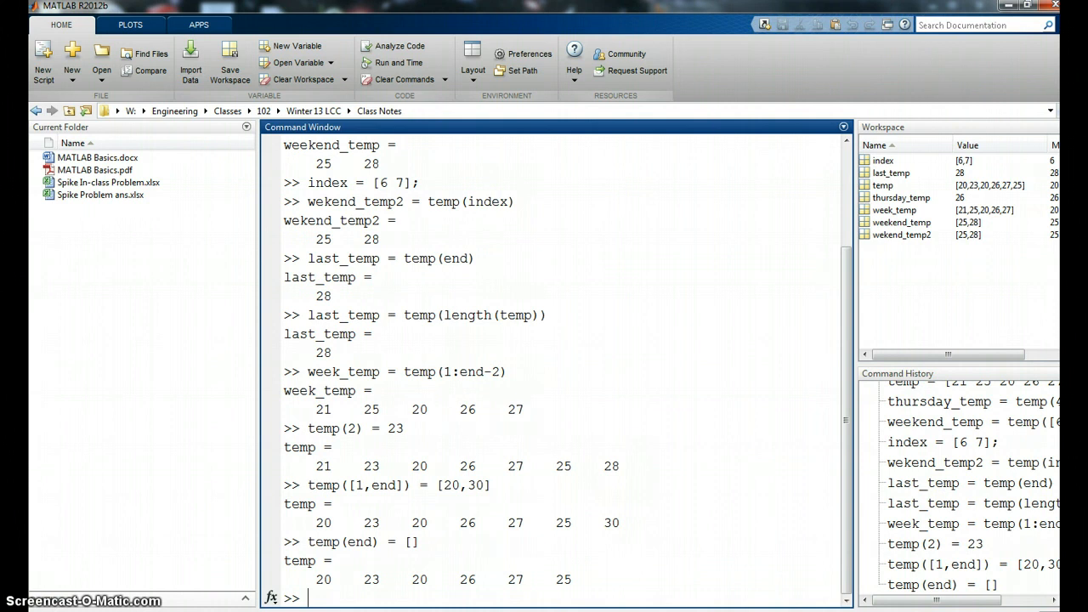